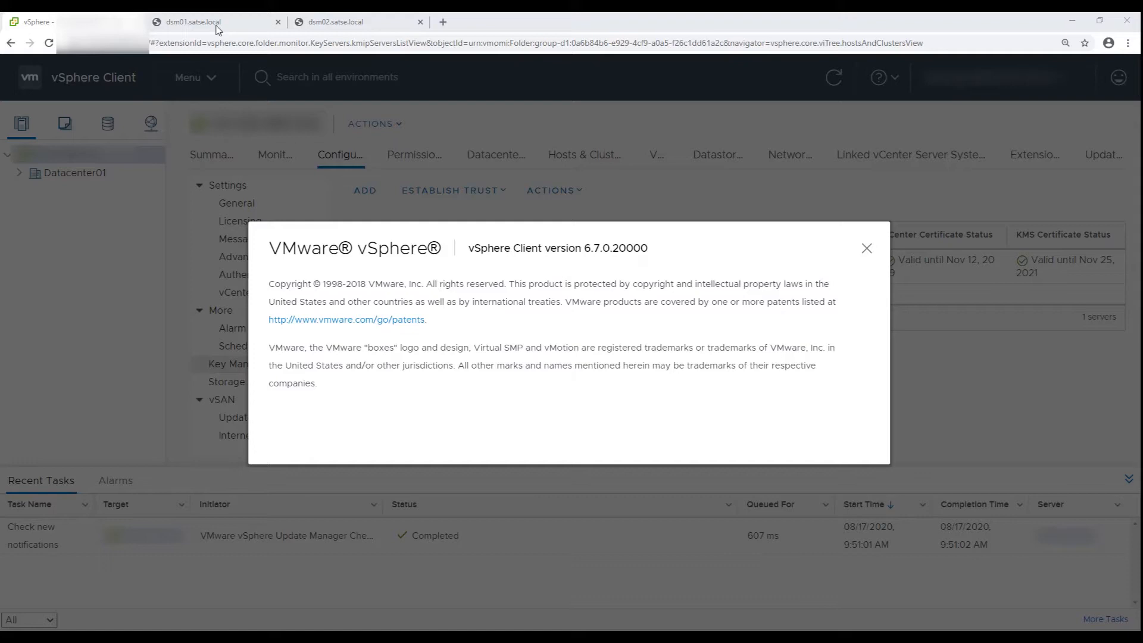
- Glance at the dsm01 DSM dashboard, return to vCenter and dismiss the About dialog
{"action": "left_click", "coordinate": [212, 22]}
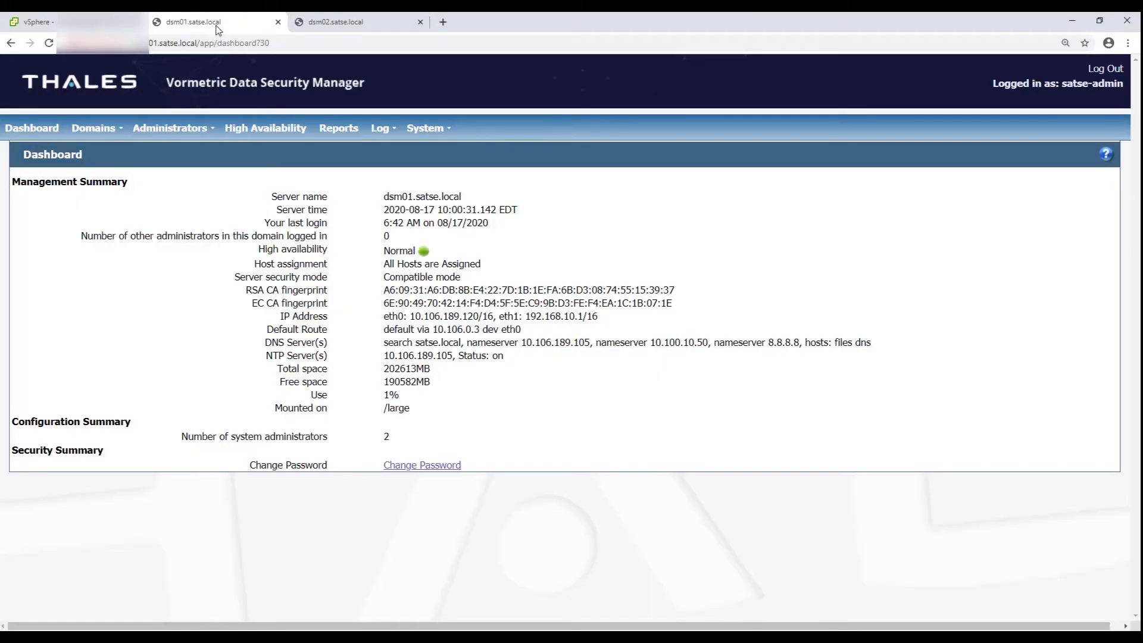
{"action": "mouse_move", "coordinate": [207, 72]}
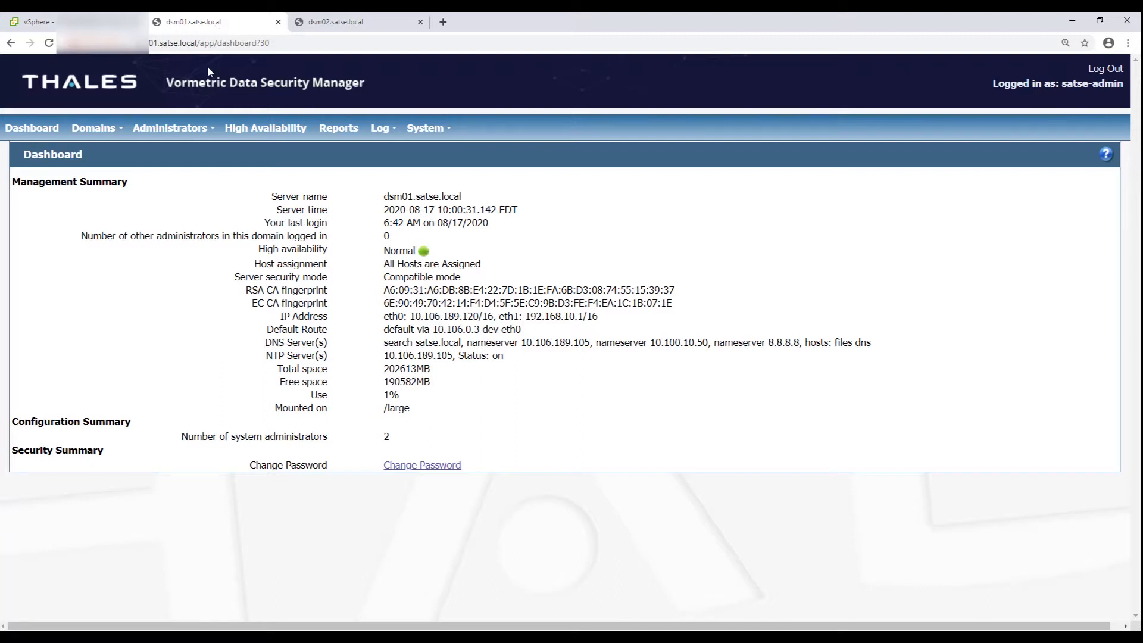
{"action": "left_click", "coordinate": [106, 164]}
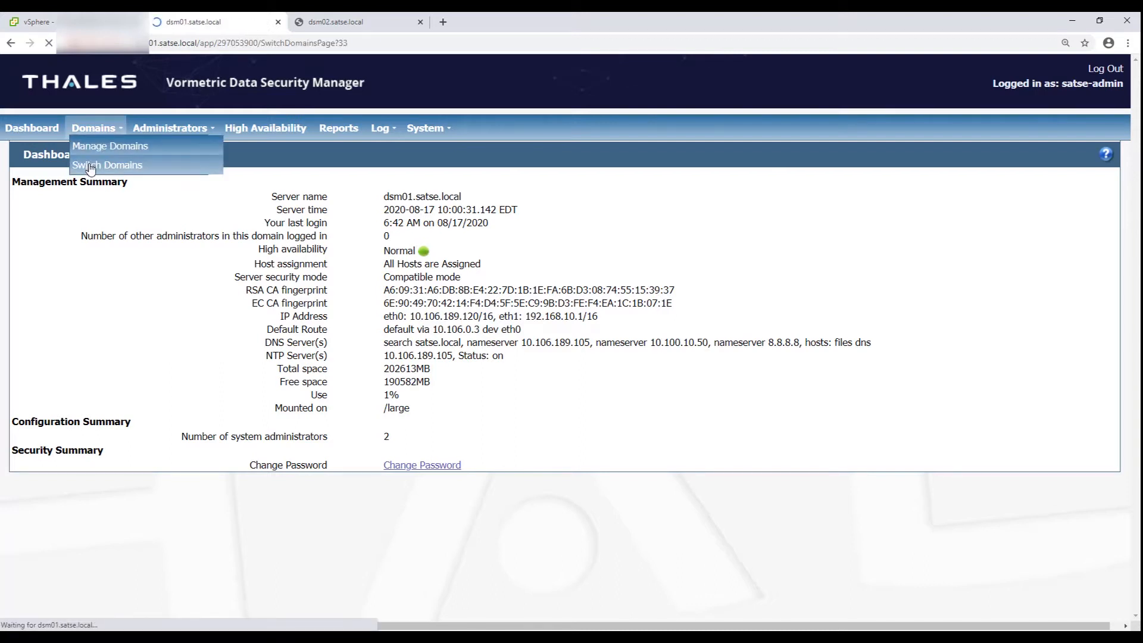
{"action": "left_click", "coordinate": [106, 165]}
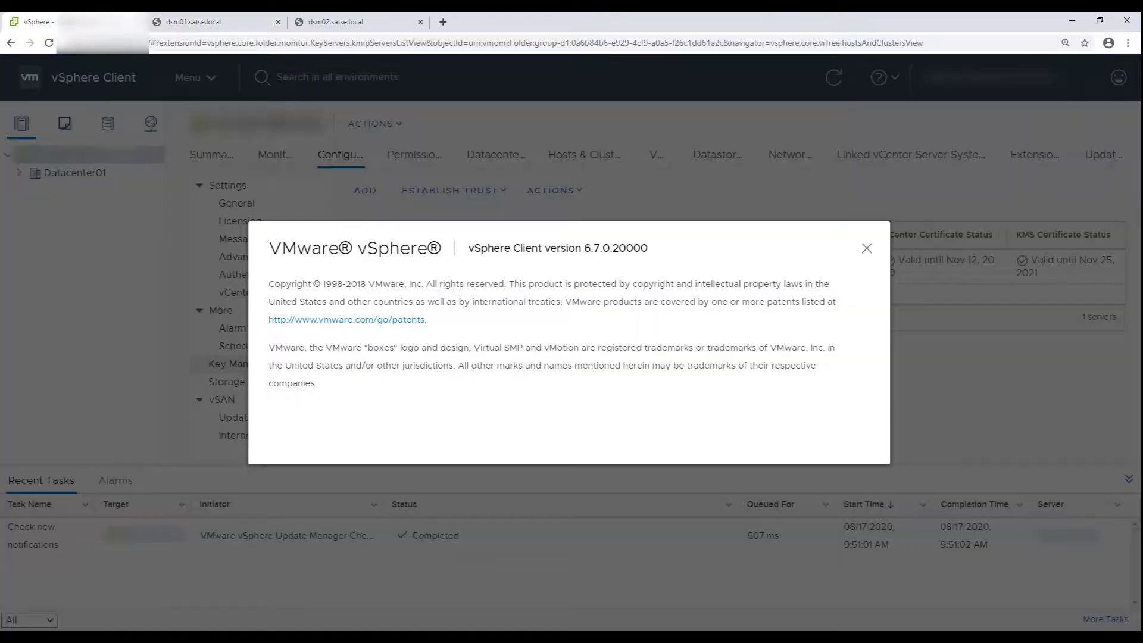
{"action": "mouse_move", "coordinate": [866, 247]}
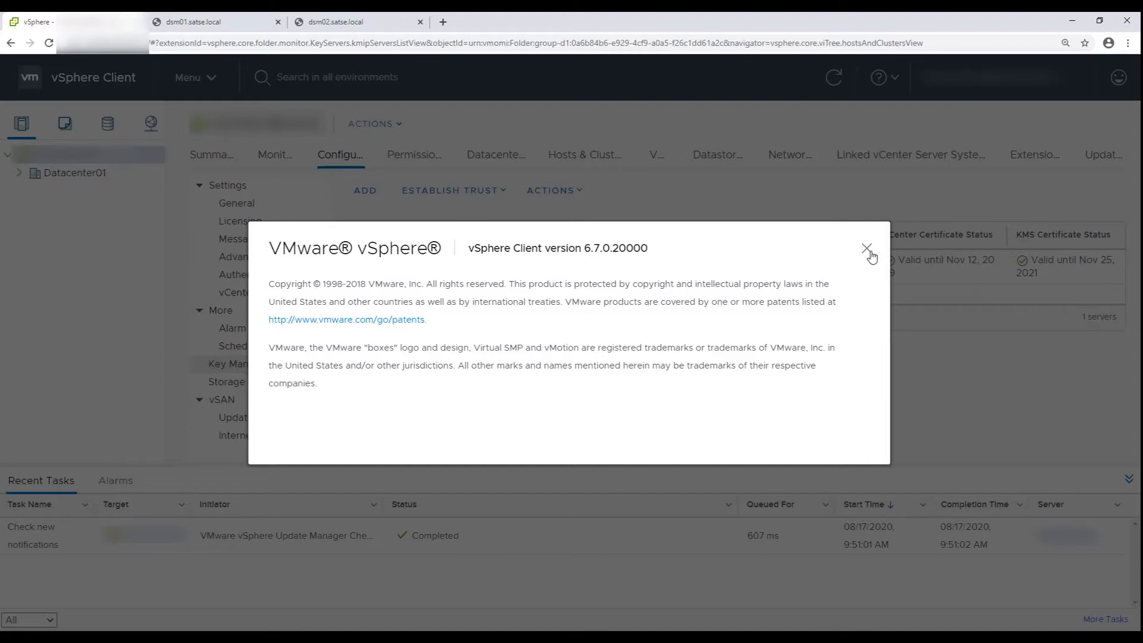
{"action": "left_click", "coordinate": [867, 248]}
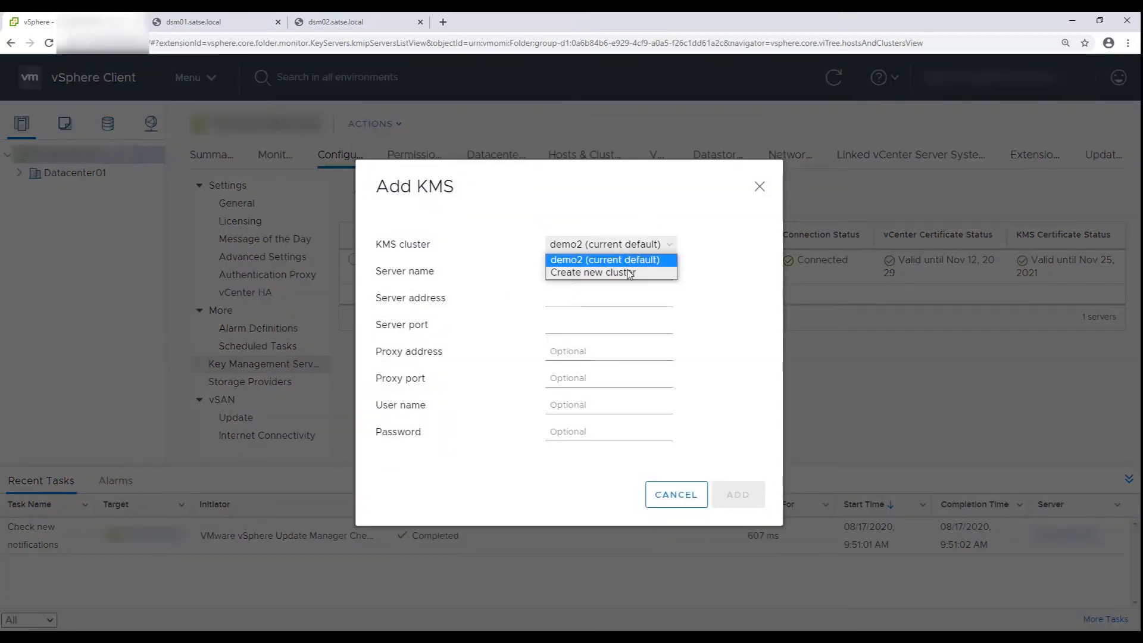
- Add KMS server dsm01 on port 5696 under a new cluster named dsm-cluster
{"action": "left_click", "coordinate": [593, 271]}
{"action": "type", "text": "dsm01"}
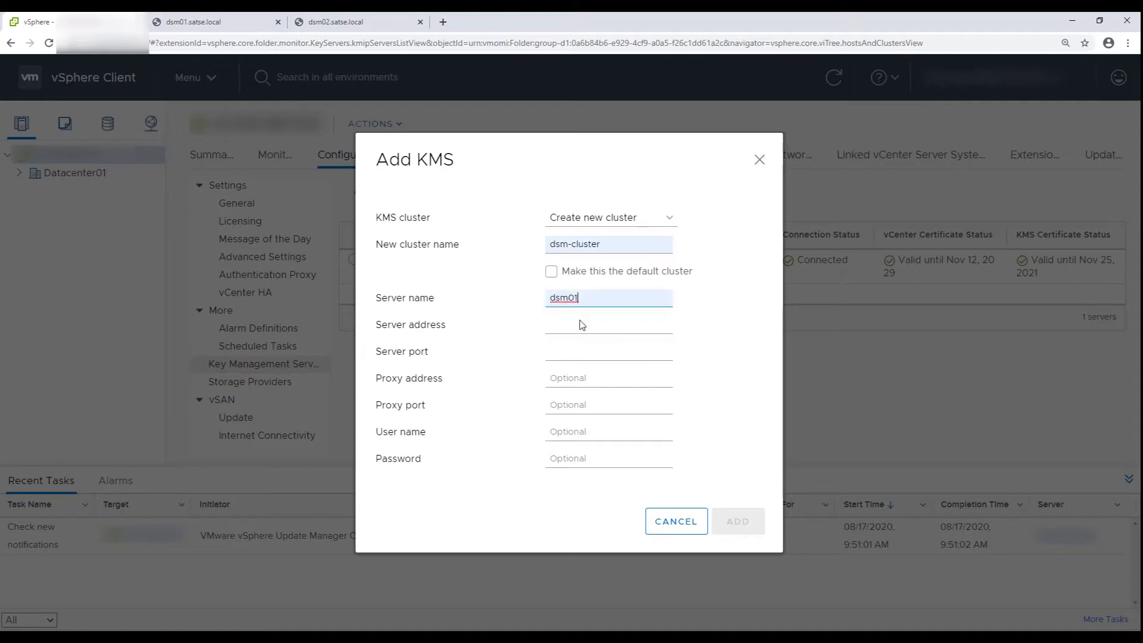
{"action": "left_click", "coordinate": [607, 324]}
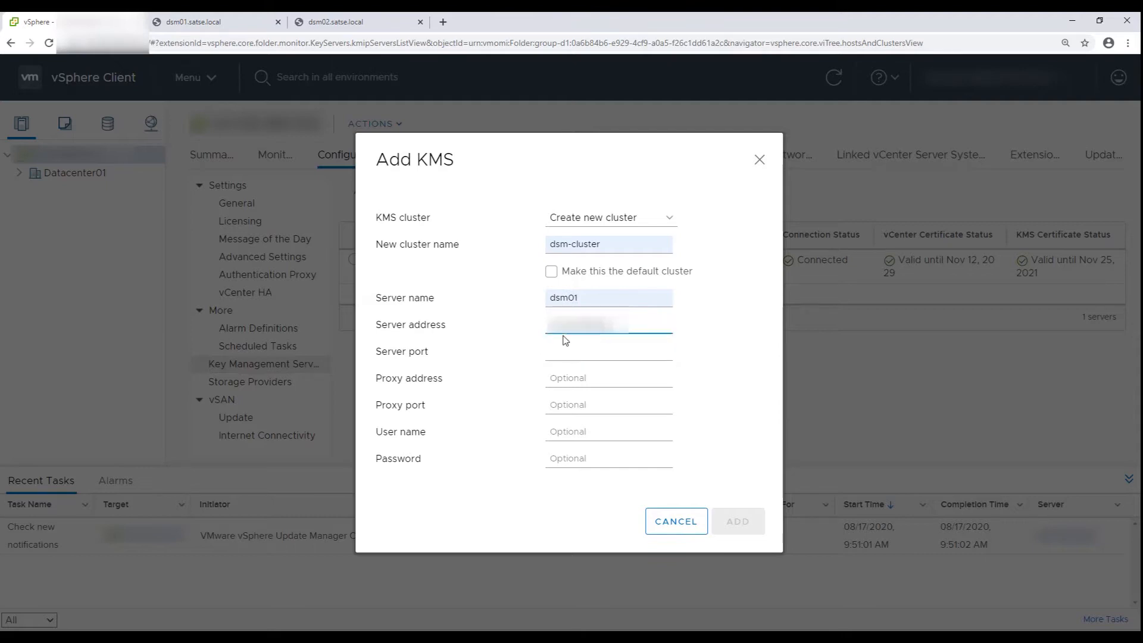
{"action": "left_click", "coordinate": [607, 350]}
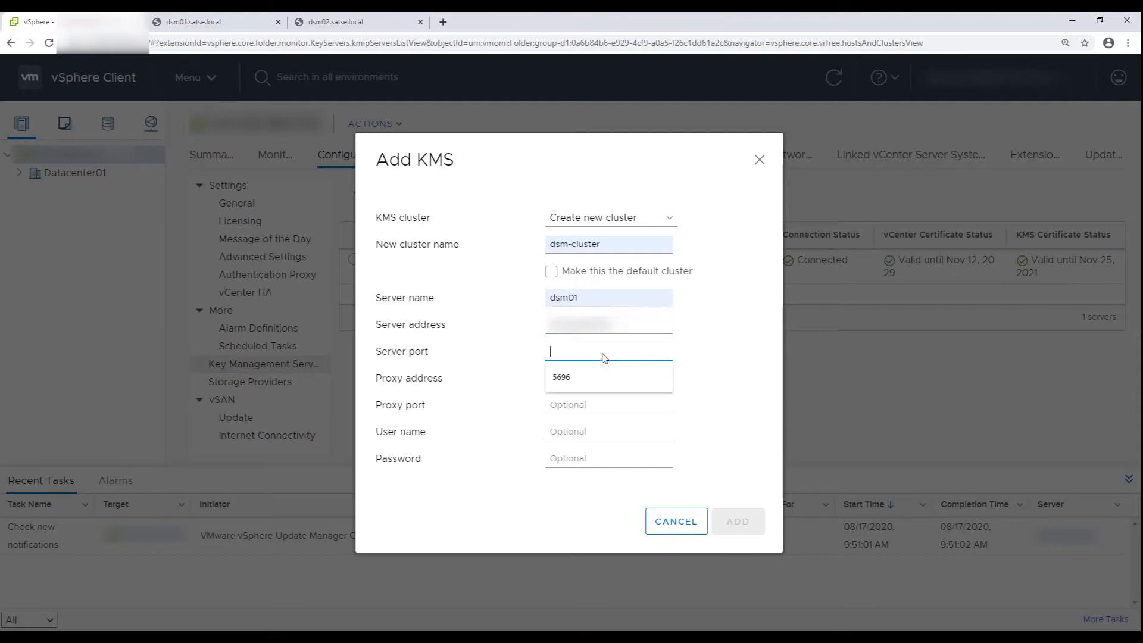
{"action": "type", "text": "5696"}
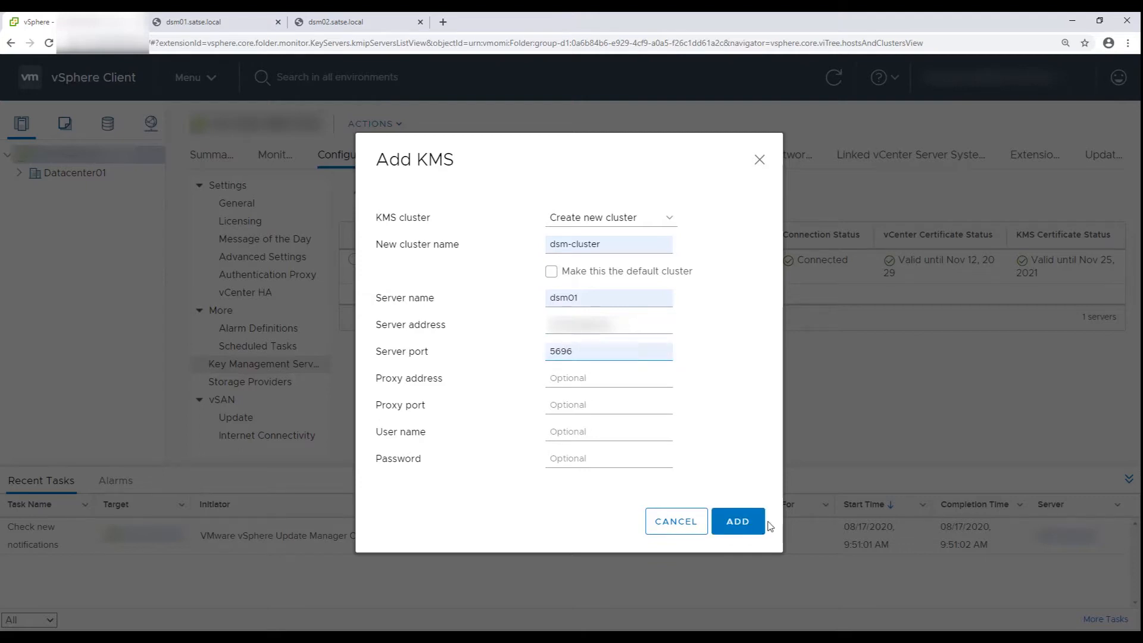
{"action": "left_click", "coordinate": [736, 520]}
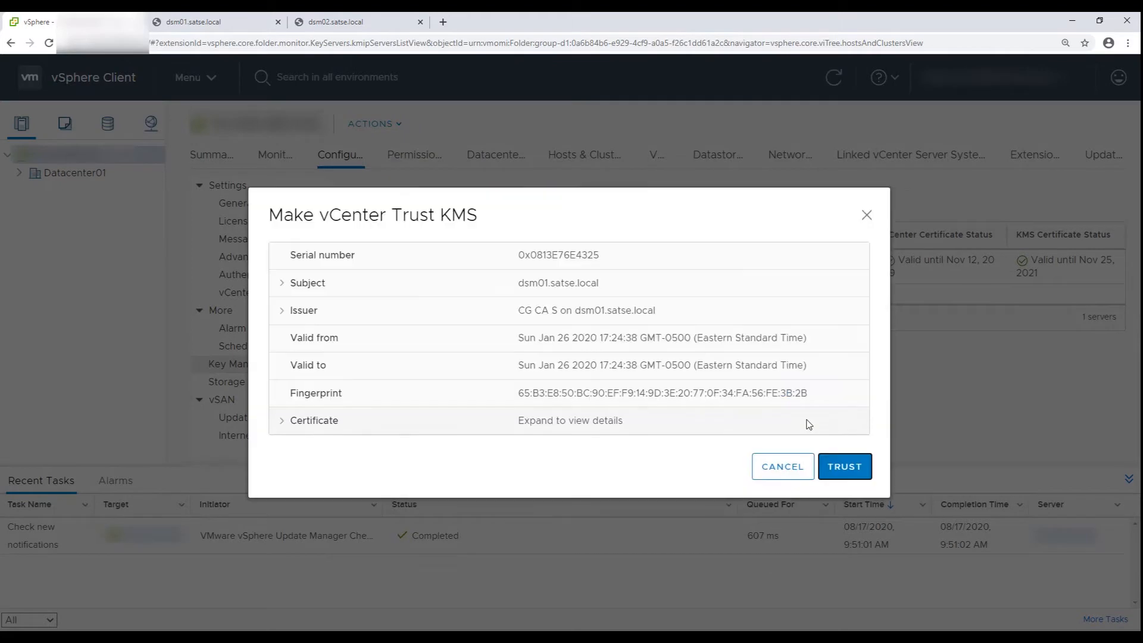
{"action": "mouse_move", "coordinate": [337, 240]}
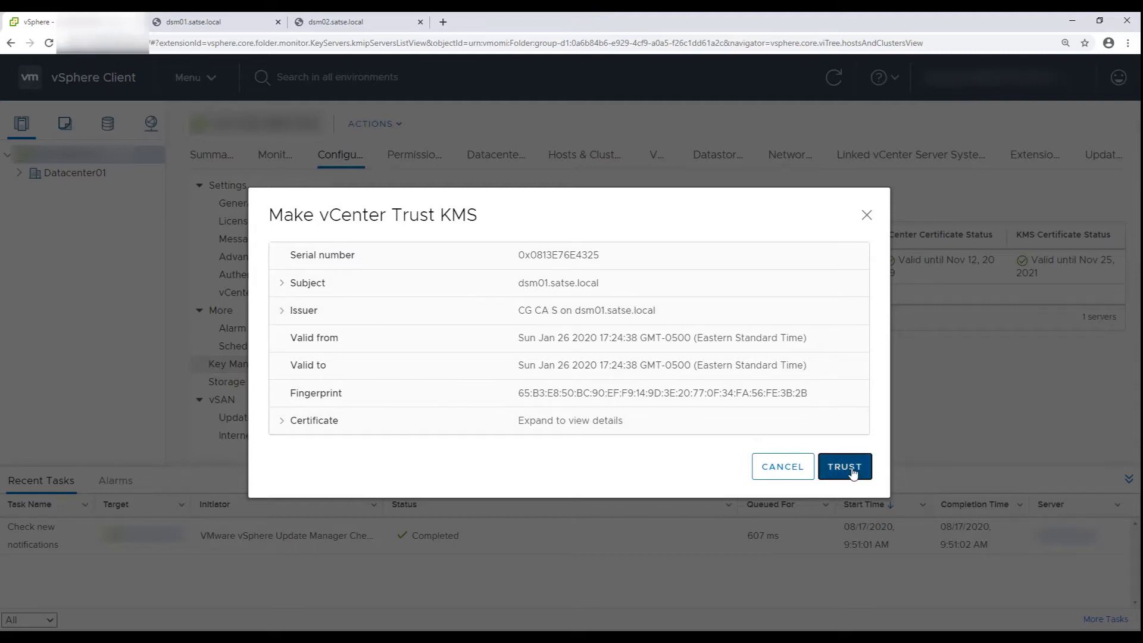
- Confirm that vCenter trusts the dsm01 KMS certificate
{"action": "left_click", "coordinate": [844, 467]}
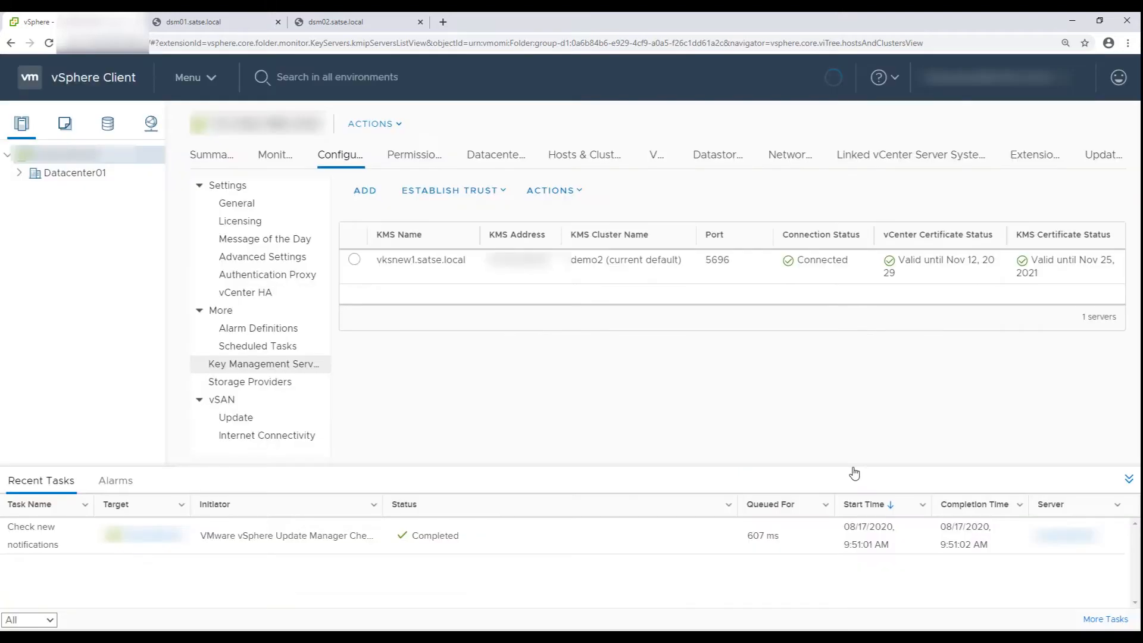
- Add dsm02 to dsm-cluster on port 5696 and trust its certificate
{"action": "left_click", "coordinate": [364, 191]}
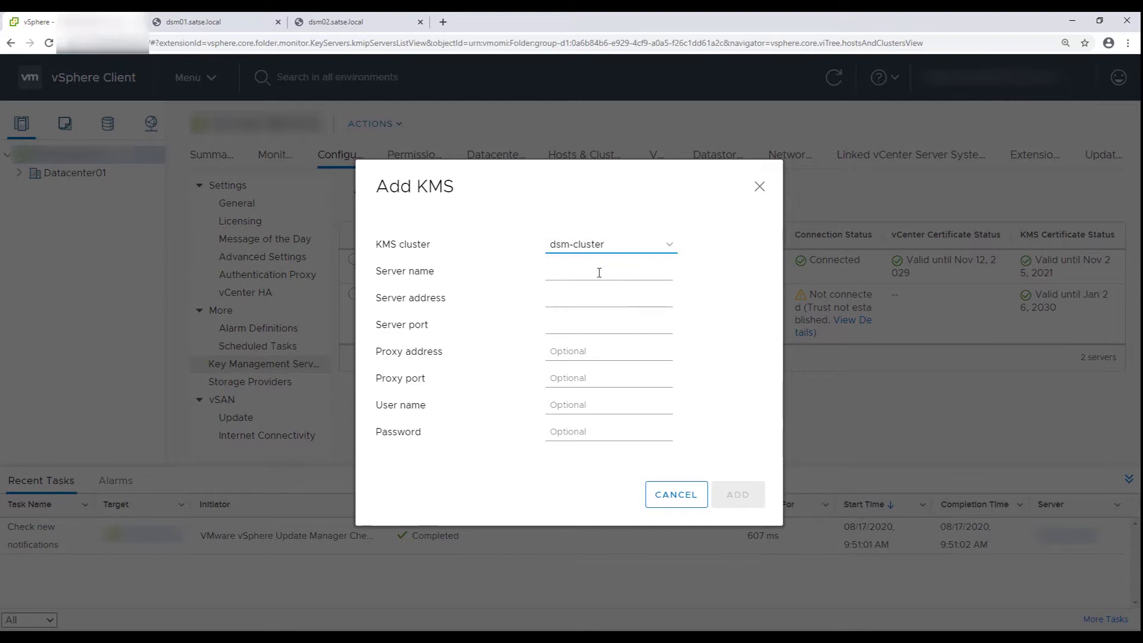
{"action": "type", "text": "dsm02"}
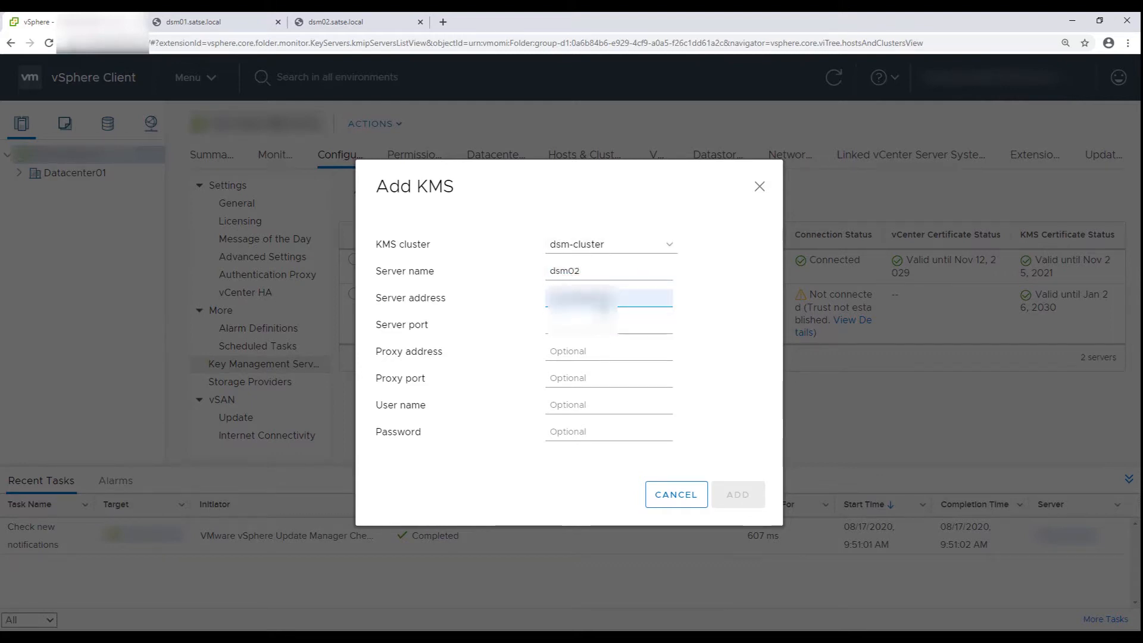
{"action": "left_click", "coordinate": [608, 324]}
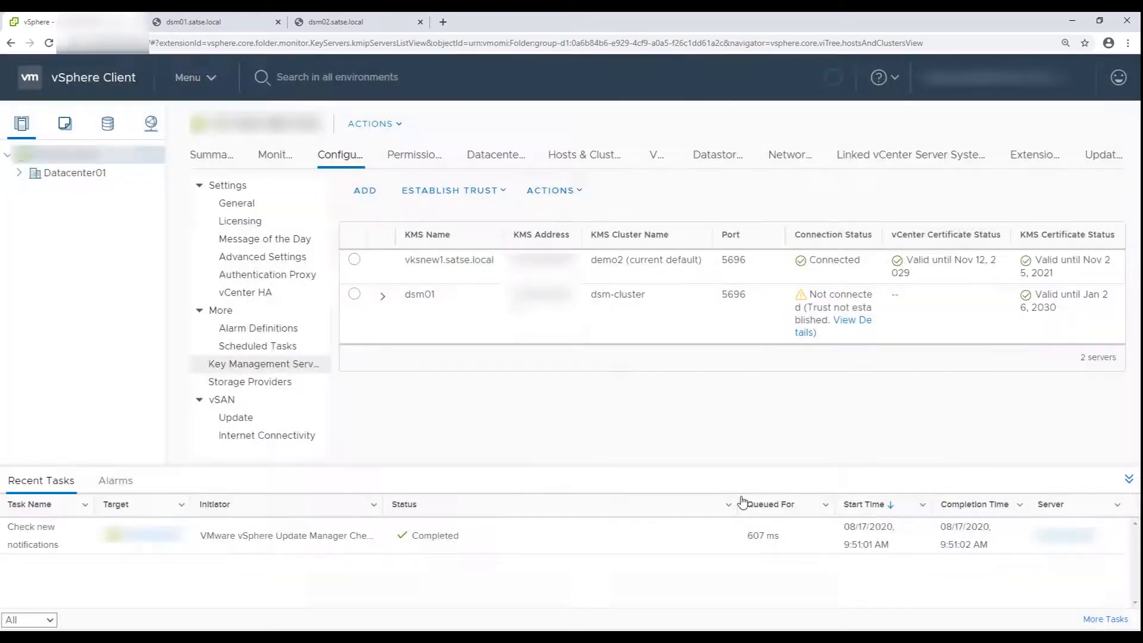
{"action": "left_click", "coordinate": [450, 191]}
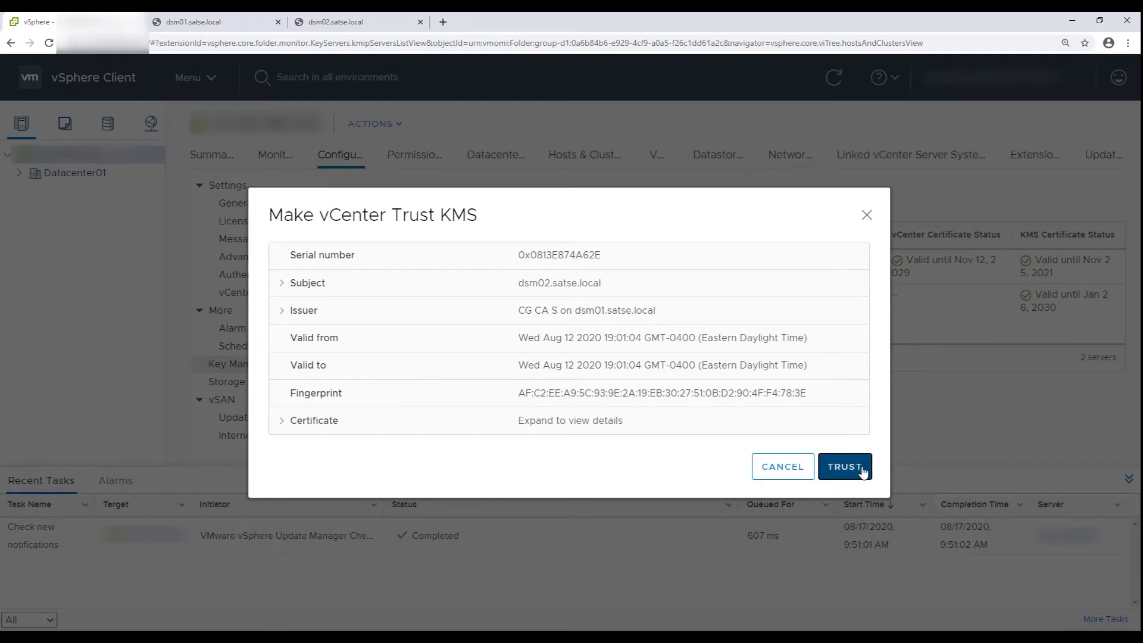
{"action": "left_click", "coordinate": [844, 467]}
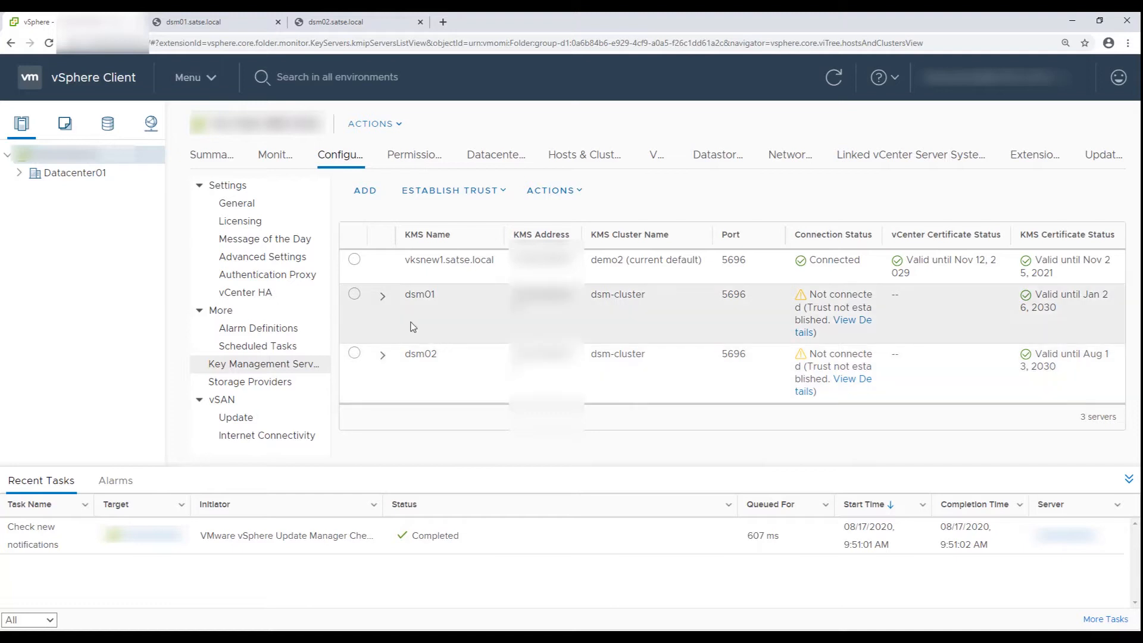
- Expand the dsm01 row to show its trust setup progress steps
{"action": "left_click", "coordinate": [355, 294]}
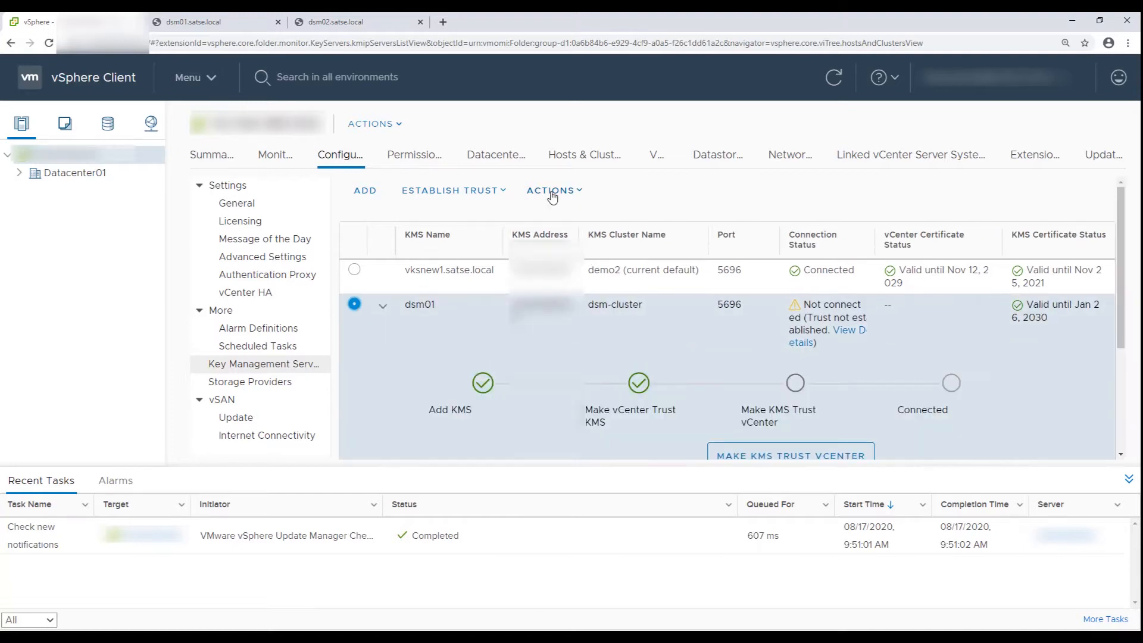
{"action": "scroll", "scroll_direction": "down", "scroll_amount": 3}
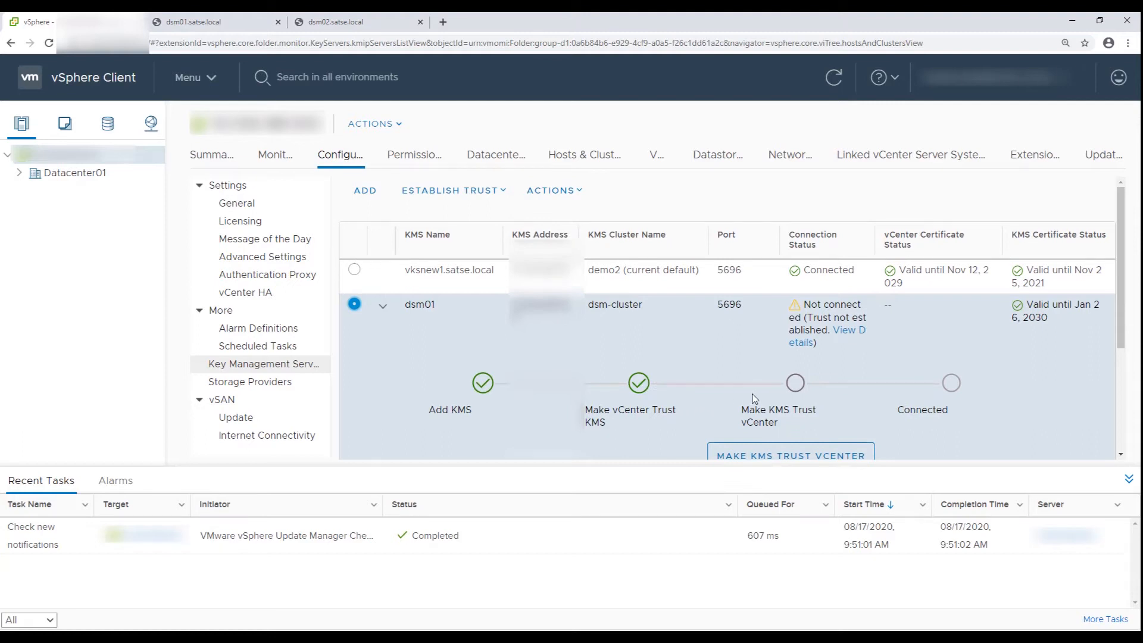
{"action": "mouse_move", "coordinate": [894, 403]}
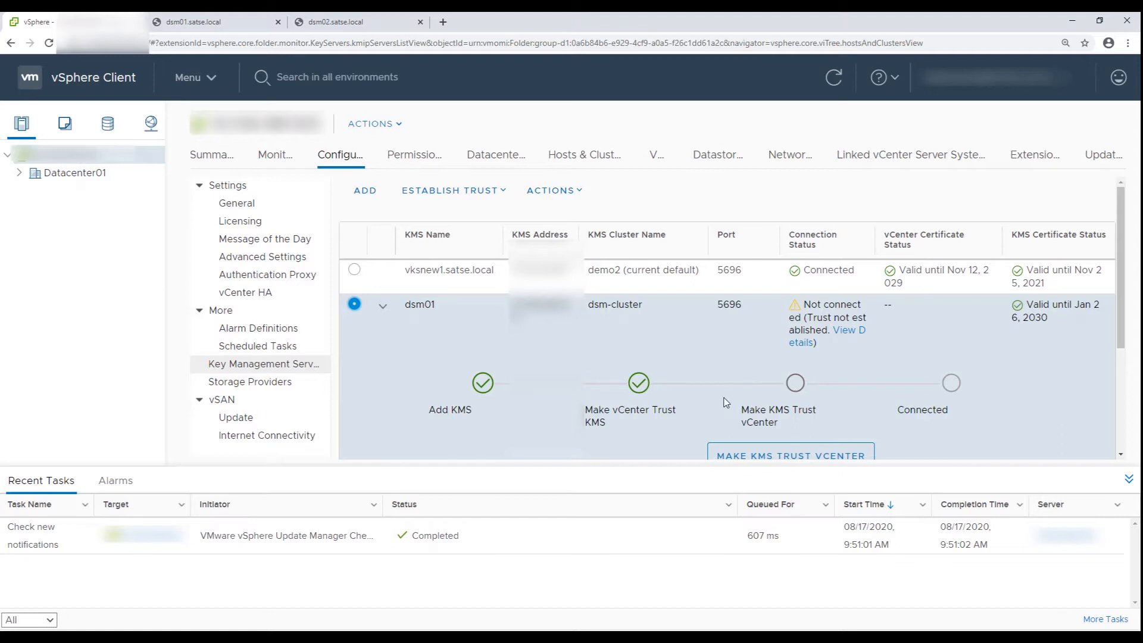
{"action": "mouse_move", "coordinate": [799, 394]}
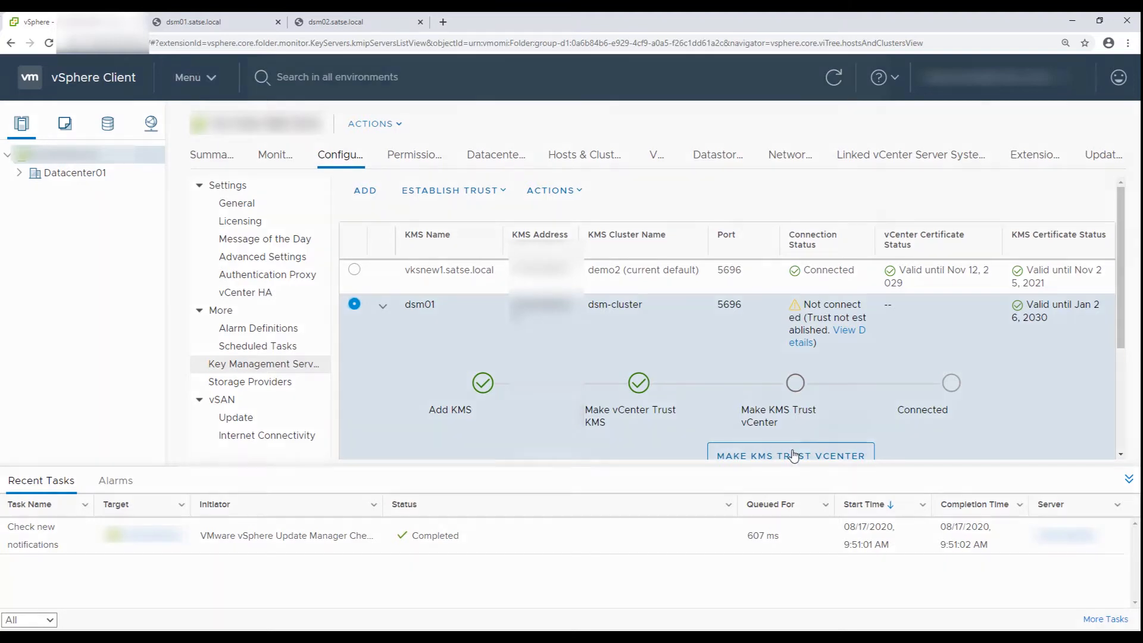
- Run the Make KMS trust vCenter wizard using the vCenter certificate method and download the .pem file
{"action": "left_click", "coordinate": [789, 455]}
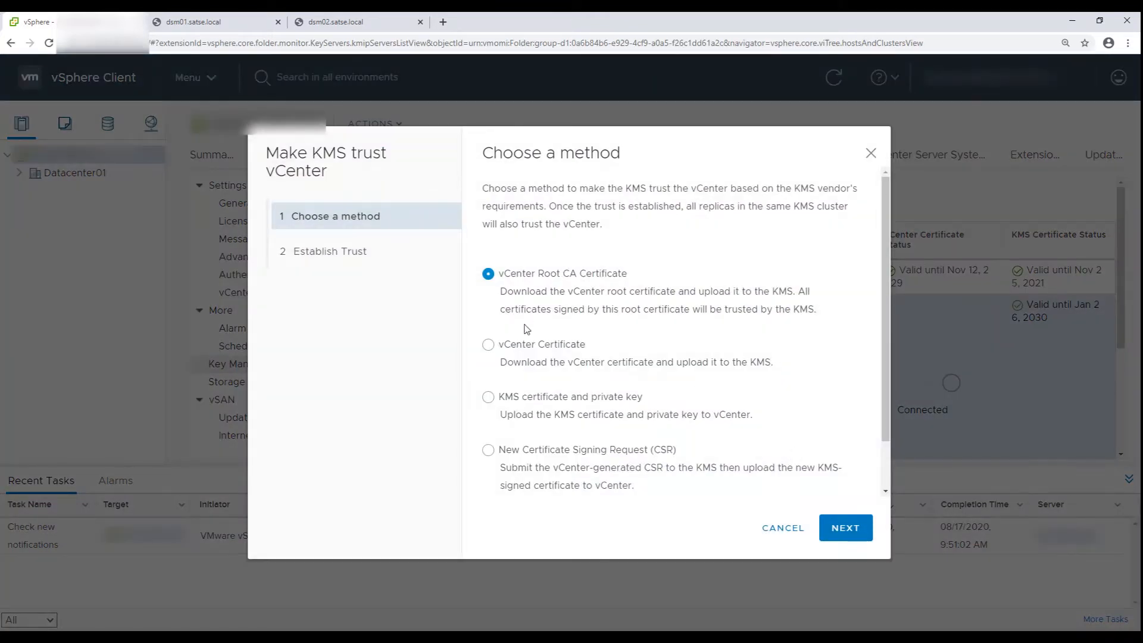
{"action": "left_click", "coordinate": [488, 344]}
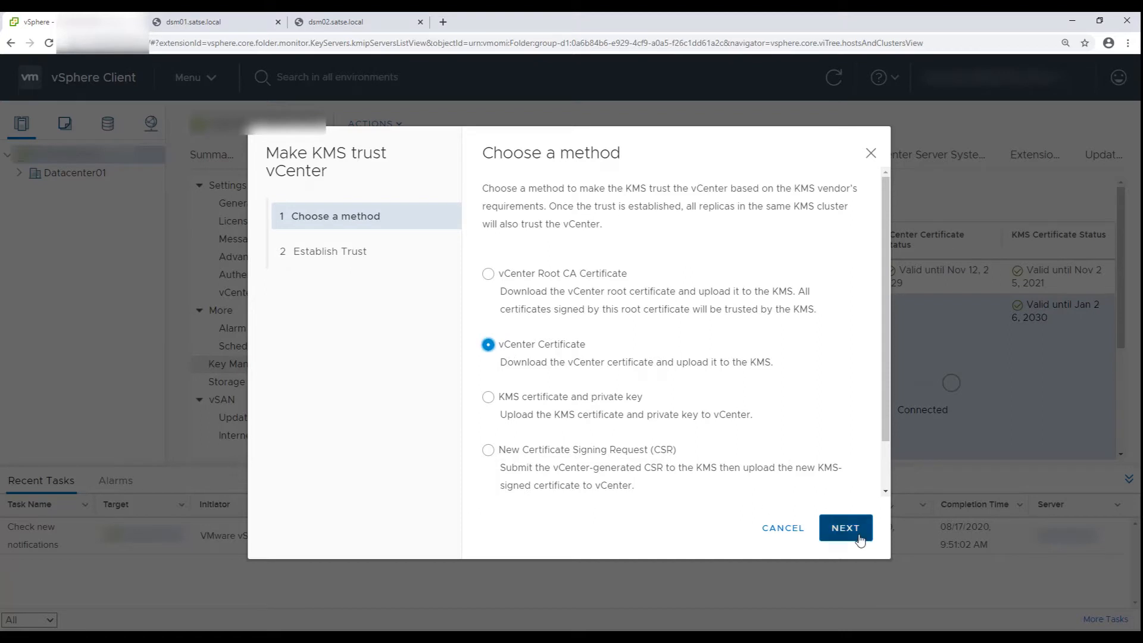
{"action": "left_click", "coordinate": [844, 527]}
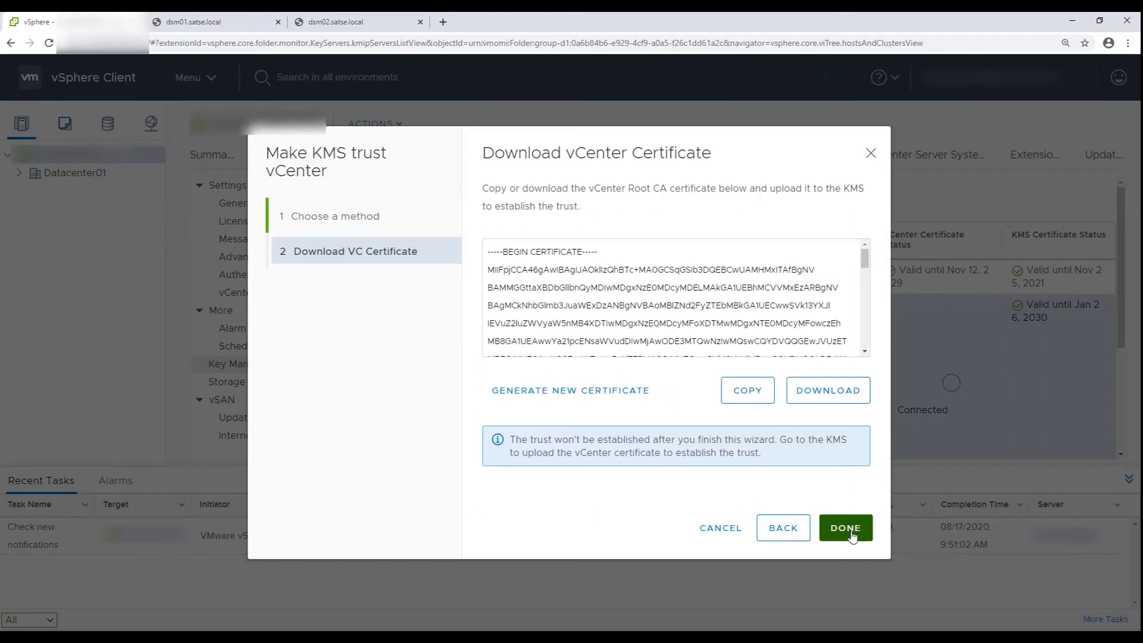
{"action": "left_click", "coordinate": [826, 390]}
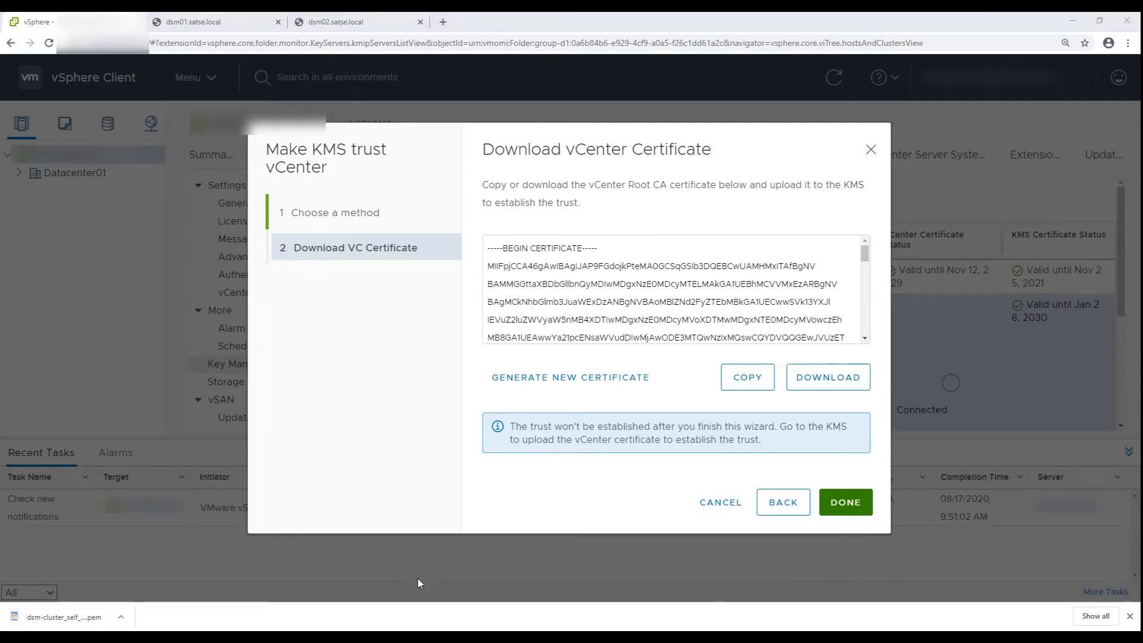
{"action": "mouse_move", "coordinate": [454, 508]}
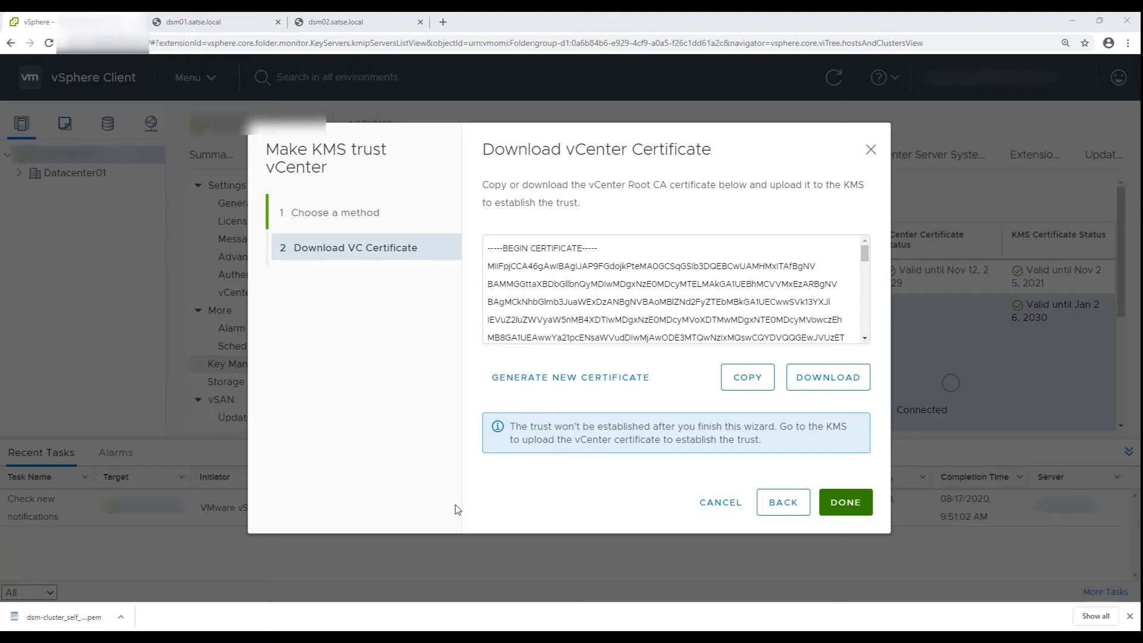
{"action": "mouse_move", "coordinate": [1089, 68]}
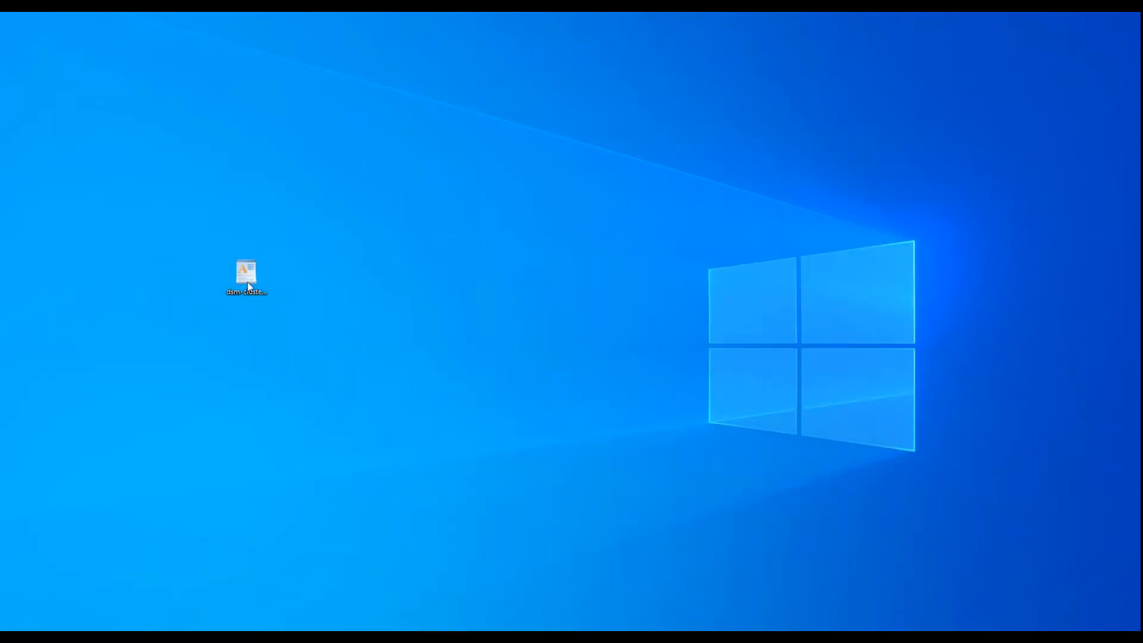
- Rename the downloaded .pem certificate file to .cer on the desktop
{"action": "left_click", "coordinate": [245, 277]}
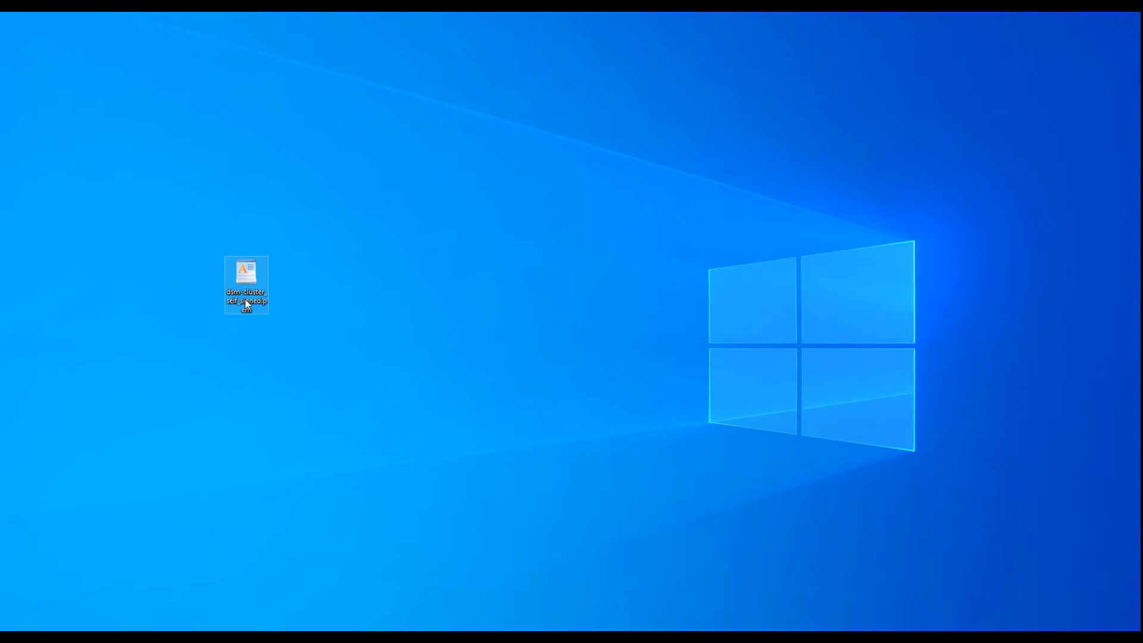
{"action": "right_click", "coordinate": [245, 284]}
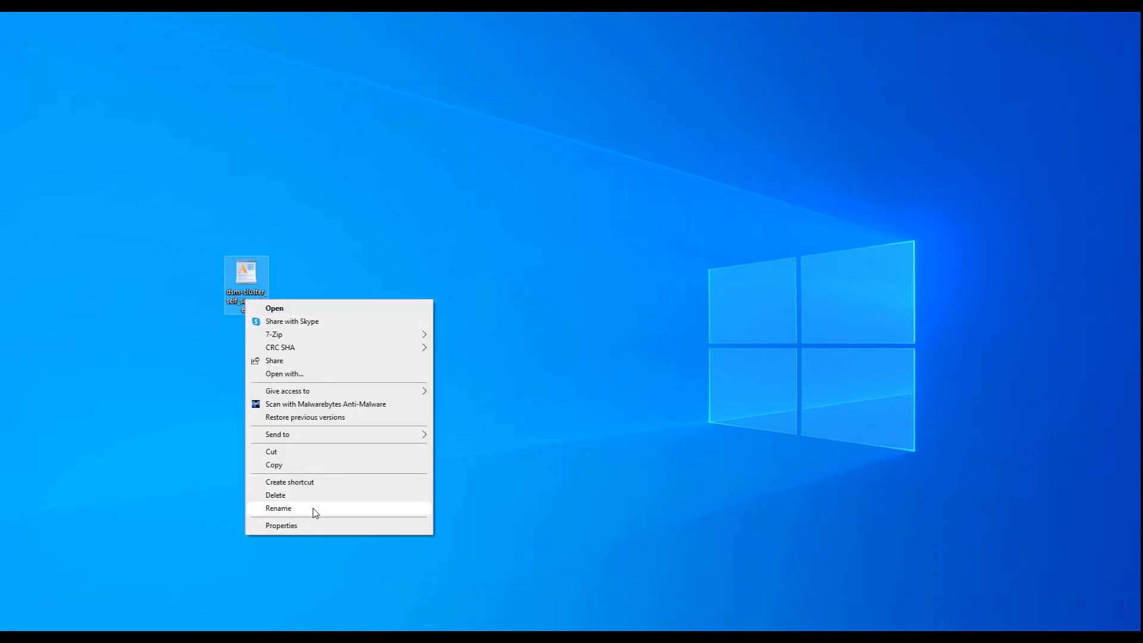
{"action": "left_click", "coordinate": [277, 509]}
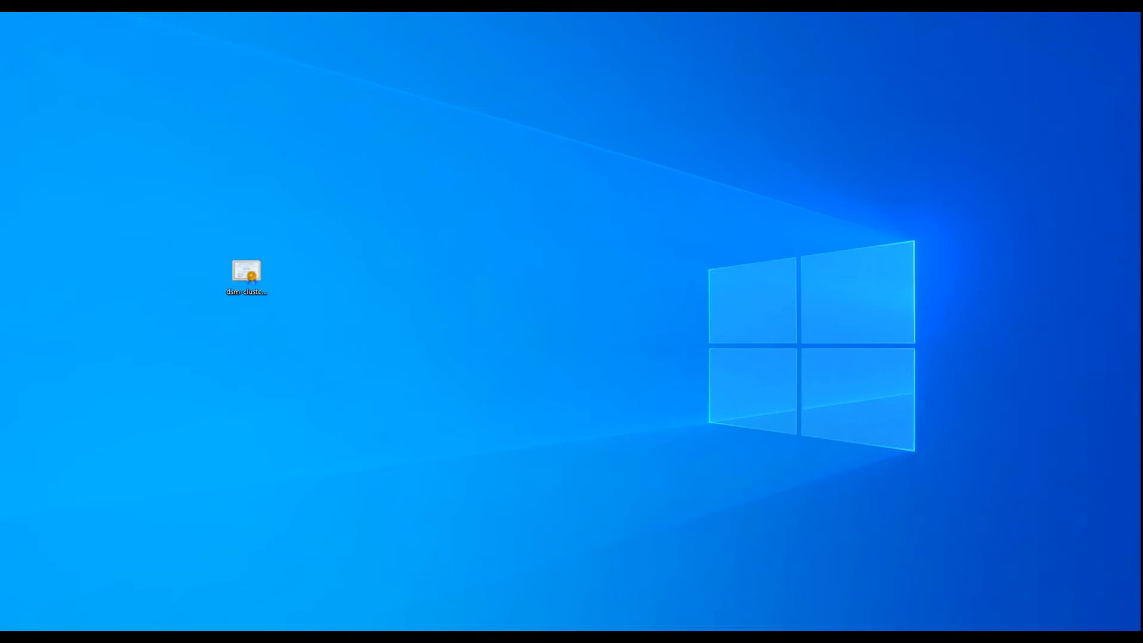
{"action": "double_click", "coordinate": [246, 275]}
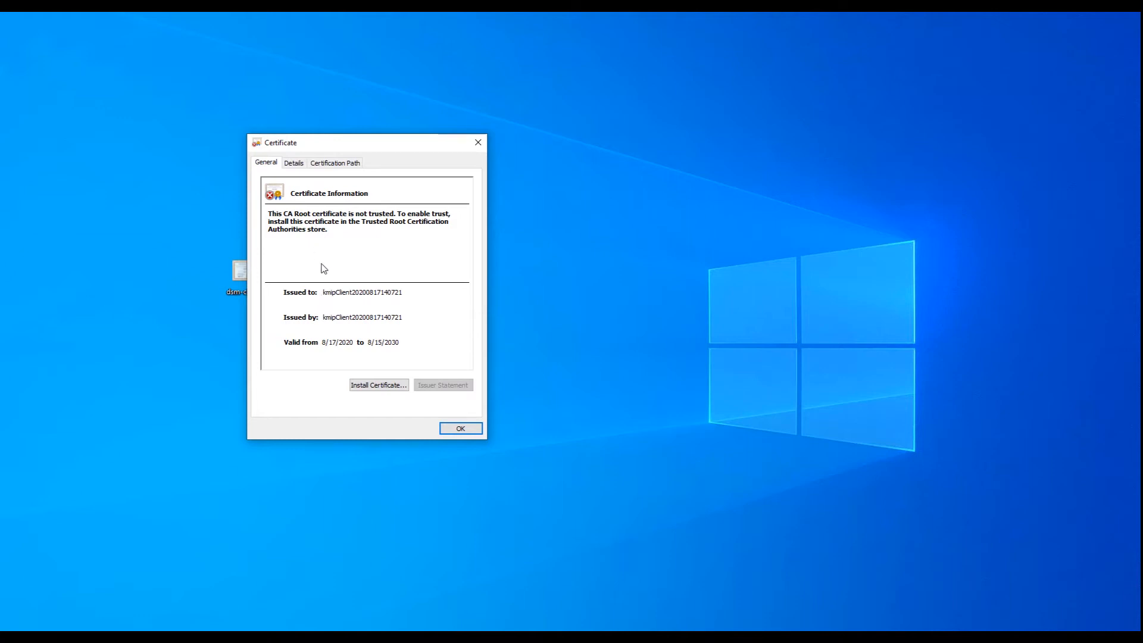
{"action": "left_click", "coordinate": [294, 163]}
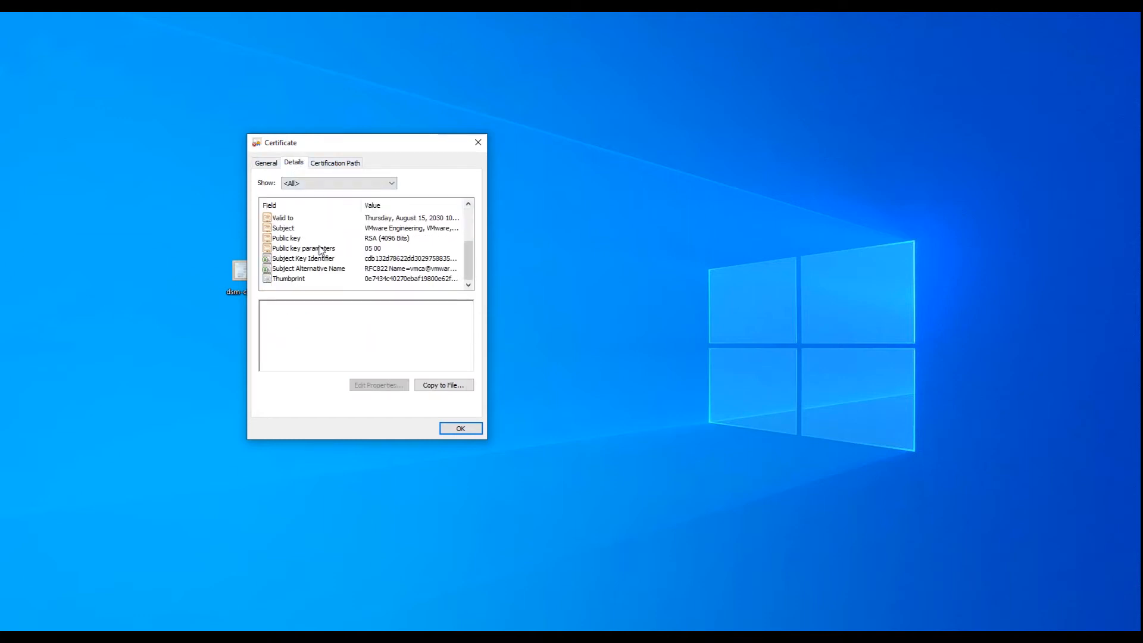
{"action": "left_click", "coordinate": [283, 227]}
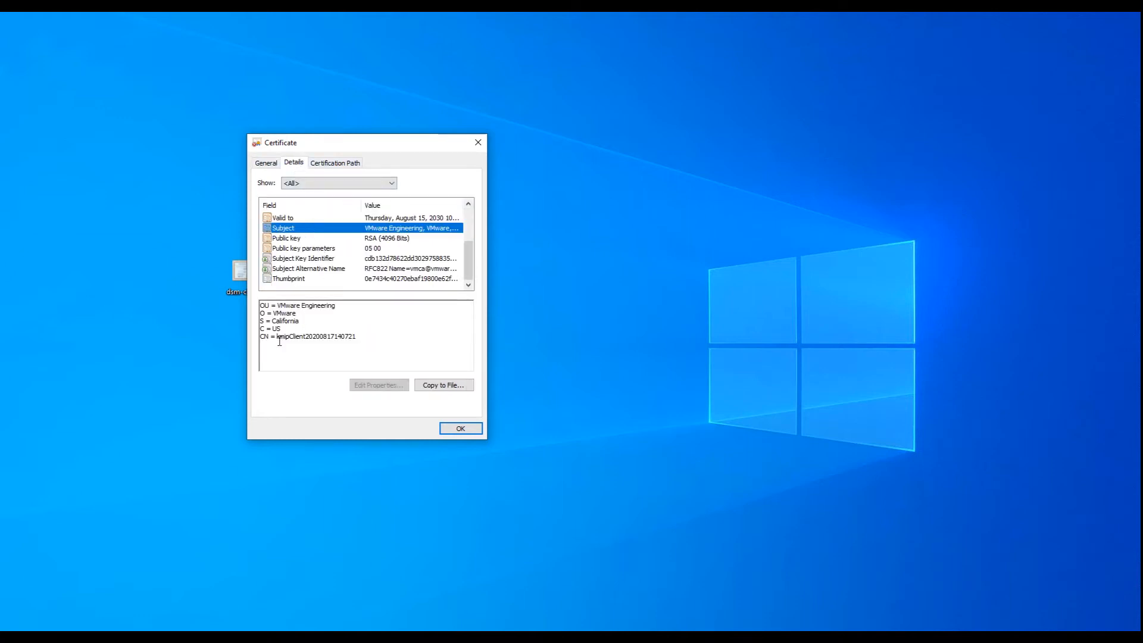
{"action": "double_click", "coordinate": [315, 335]}
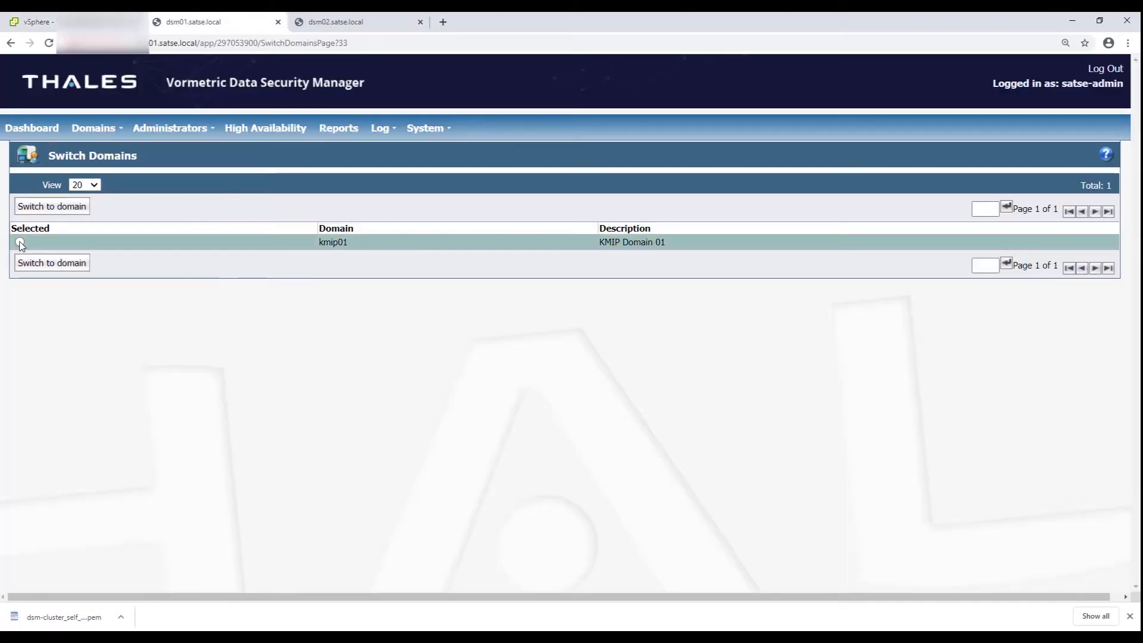
- Switch into domain kmip01 and go to its Hosts list
{"action": "left_click", "coordinate": [51, 206]}
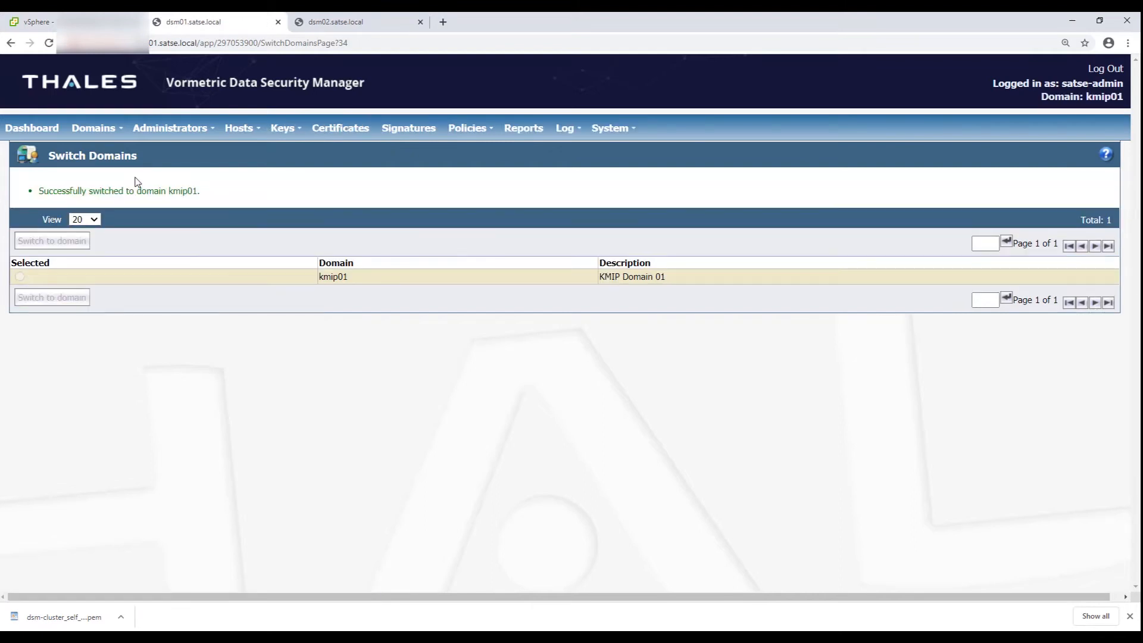
{"action": "left_click", "coordinate": [238, 128]}
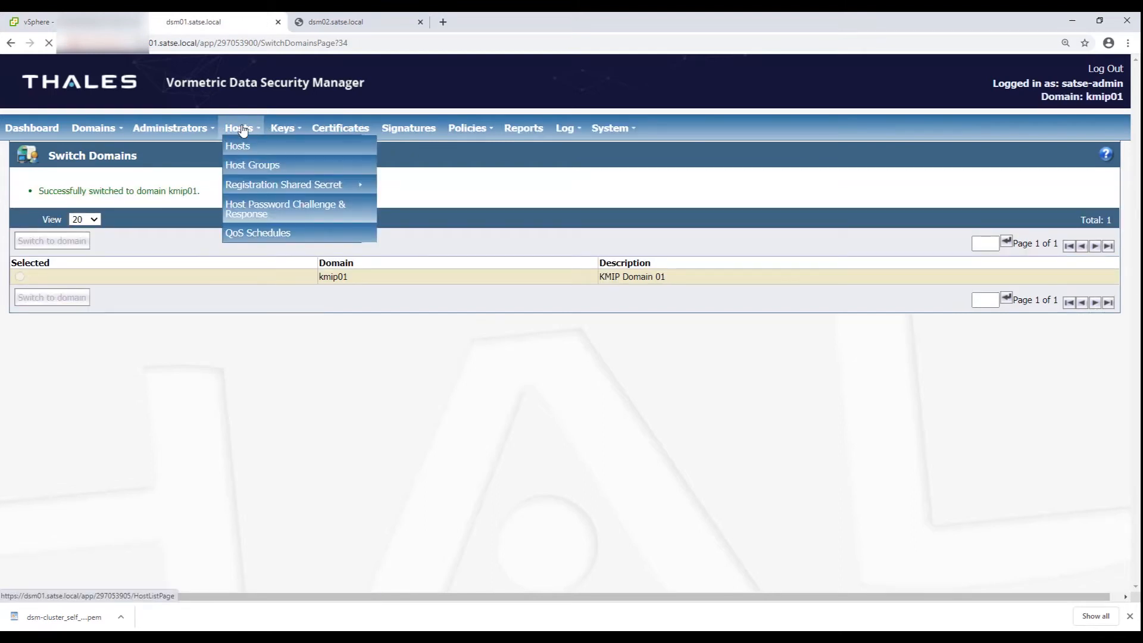
{"action": "left_click", "coordinate": [237, 145]}
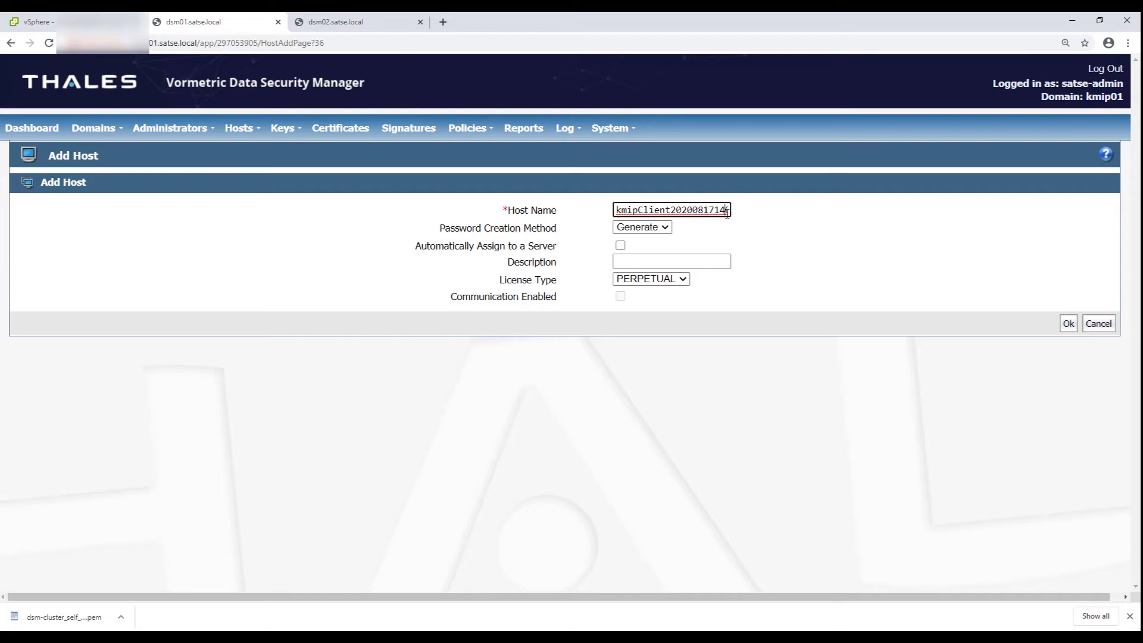
{"action": "left_click", "coordinate": [650, 279]}
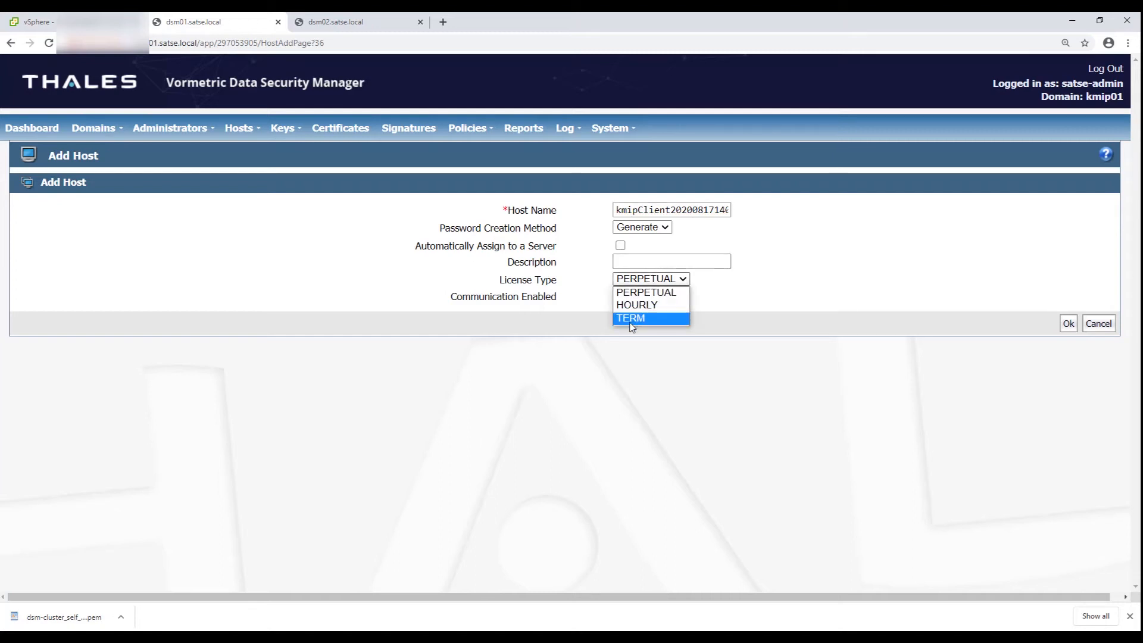
{"action": "left_click", "coordinate": [630, 318]}
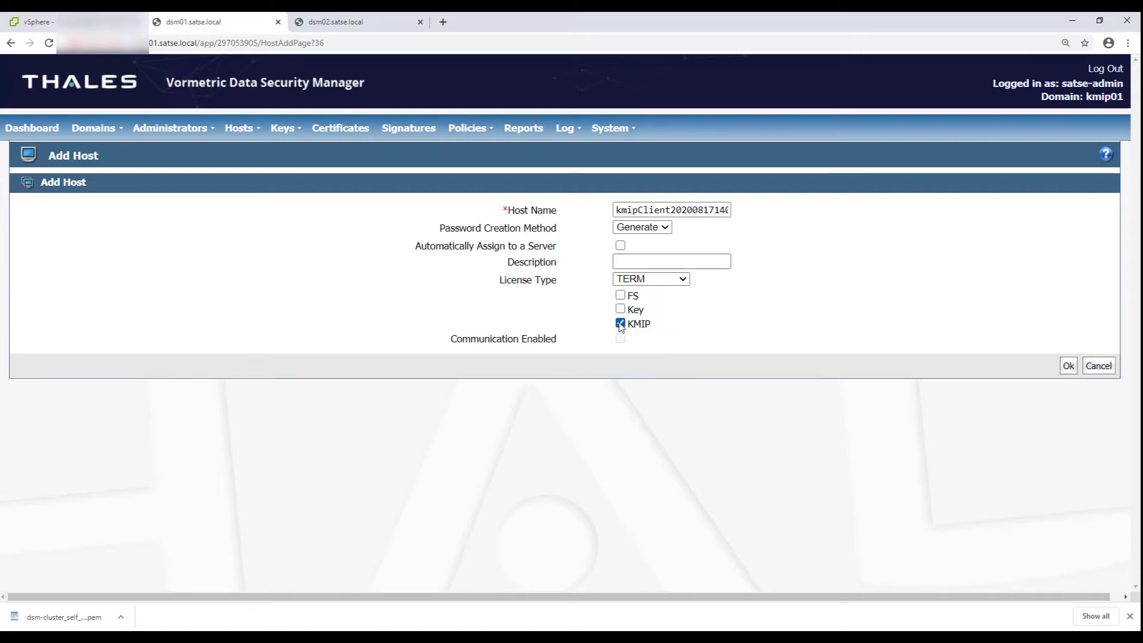
{"action": "left_click", "coordinate": [619, 324]}
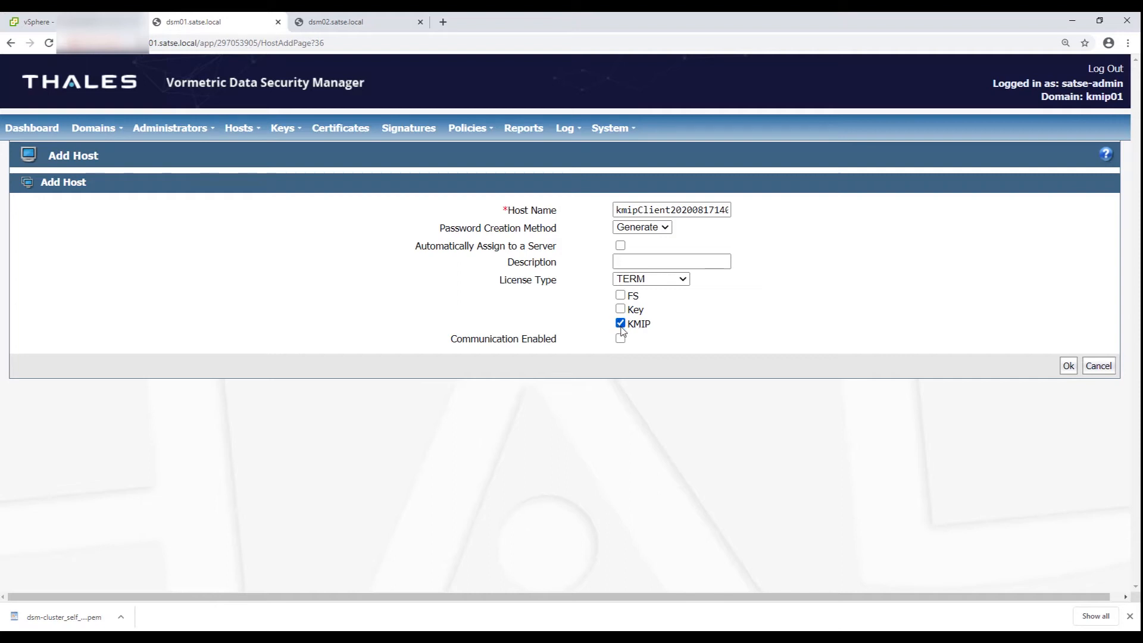
{"action": "left_click", "coordinate": [620, 338]}
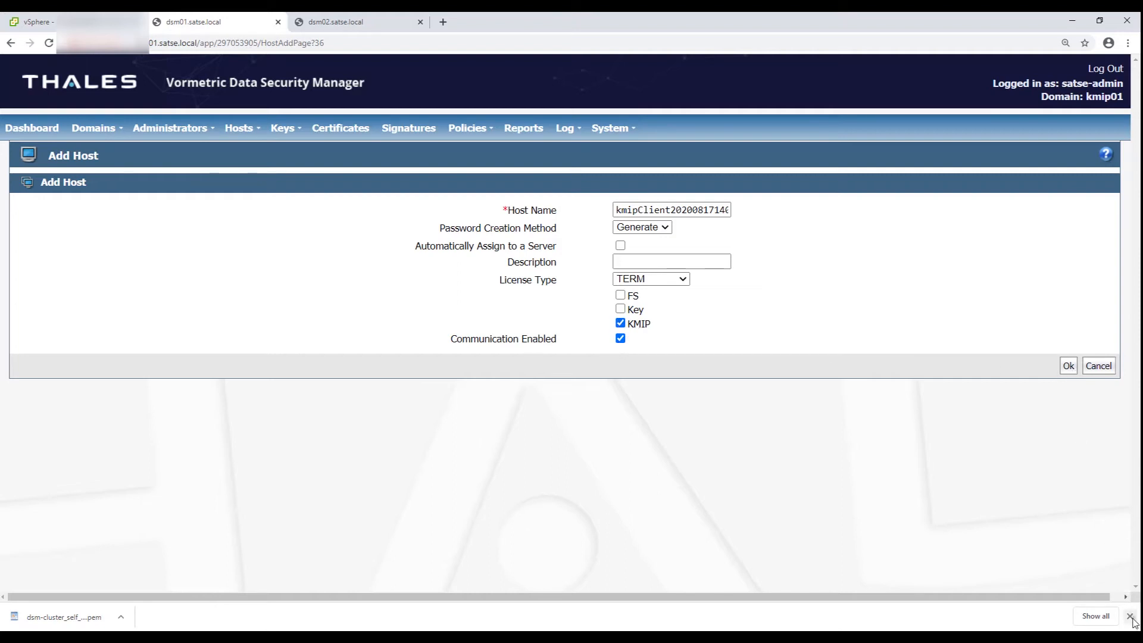
{"action": "left_click", "coordinate": [1066, 365]}
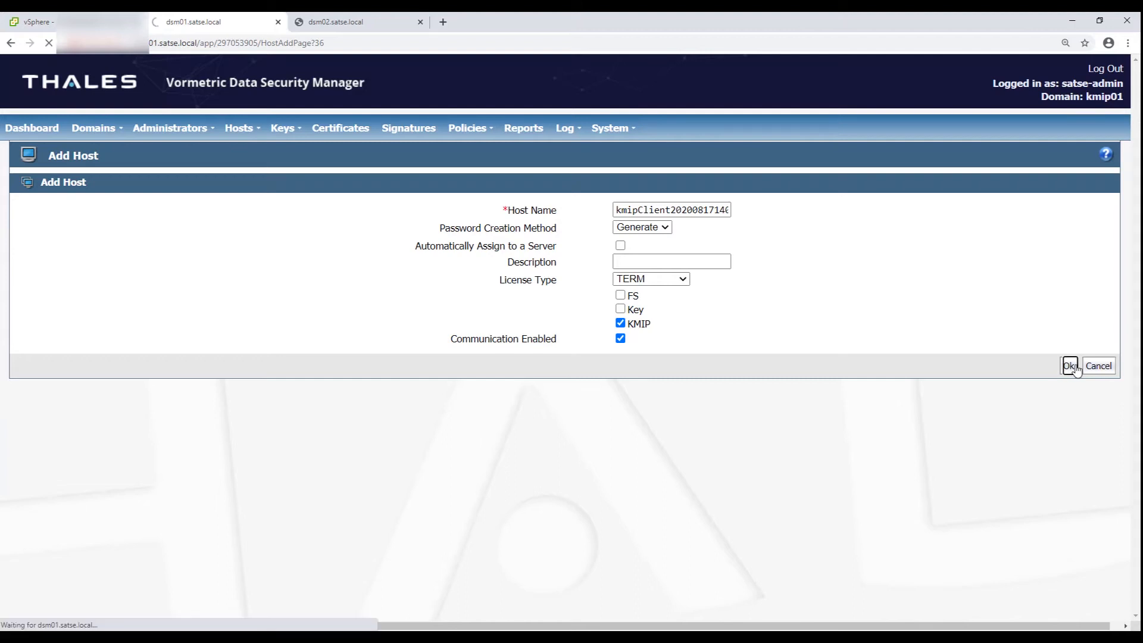
{"action": "left_click", "coordinate": [1069, 365]}
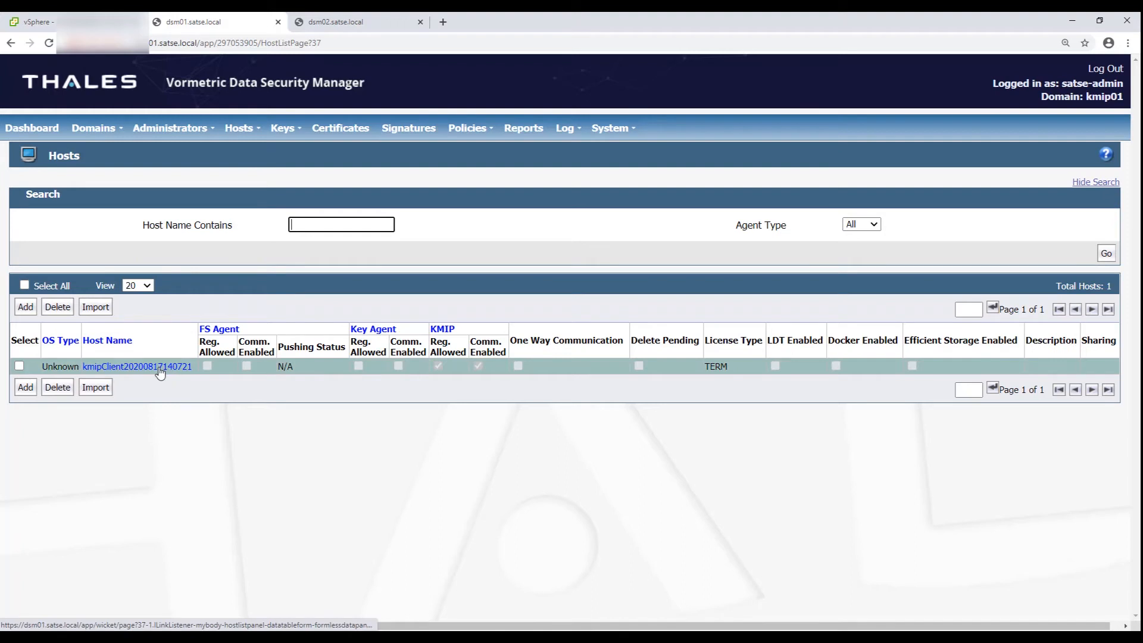
{"action": "left_click", "coordinate": [136, 365]}
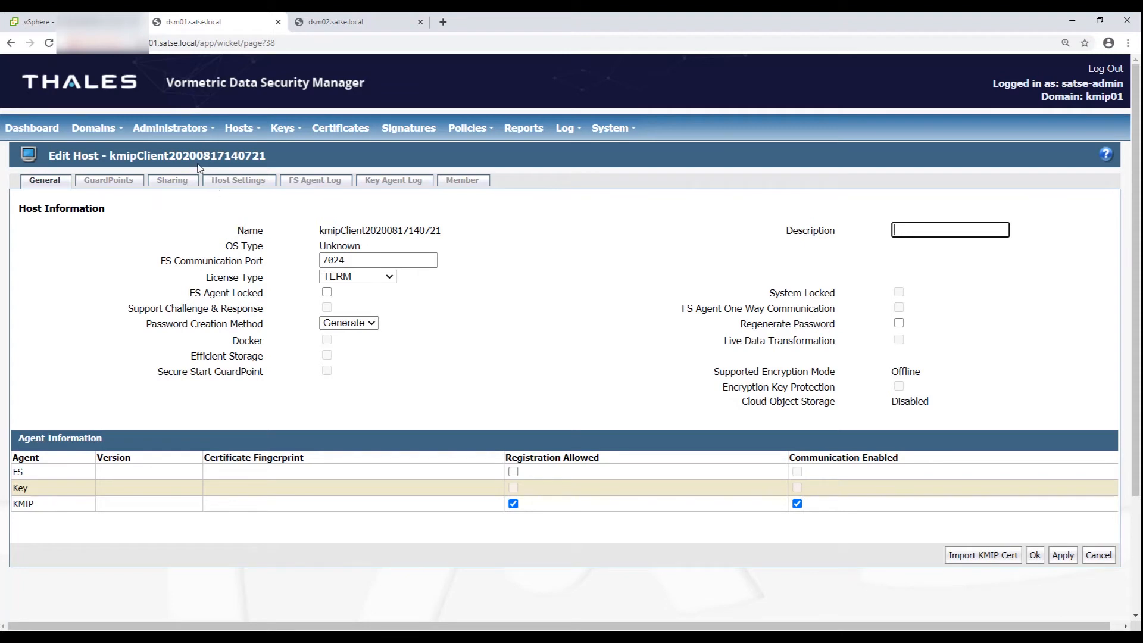
{"action": "mouse_move", "coordinate": [980, 560]}
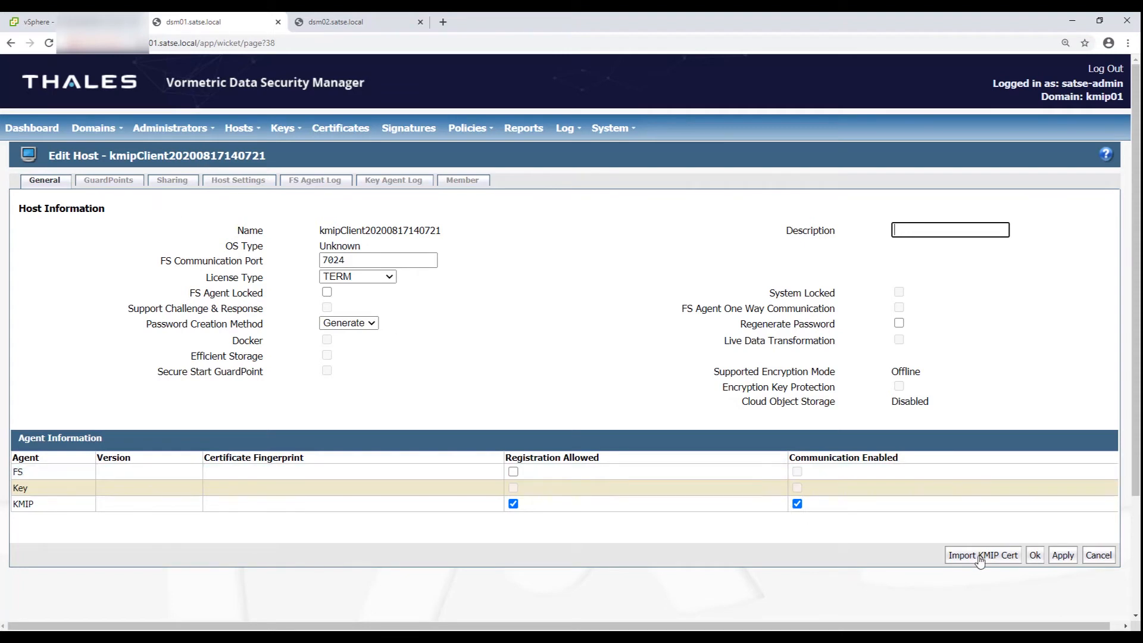
- Import dsm-cluster_self_signed.cer from the Desktop as the host's KMIP client certificate
{"action": "left_click", "coordinate": [982, 554]}
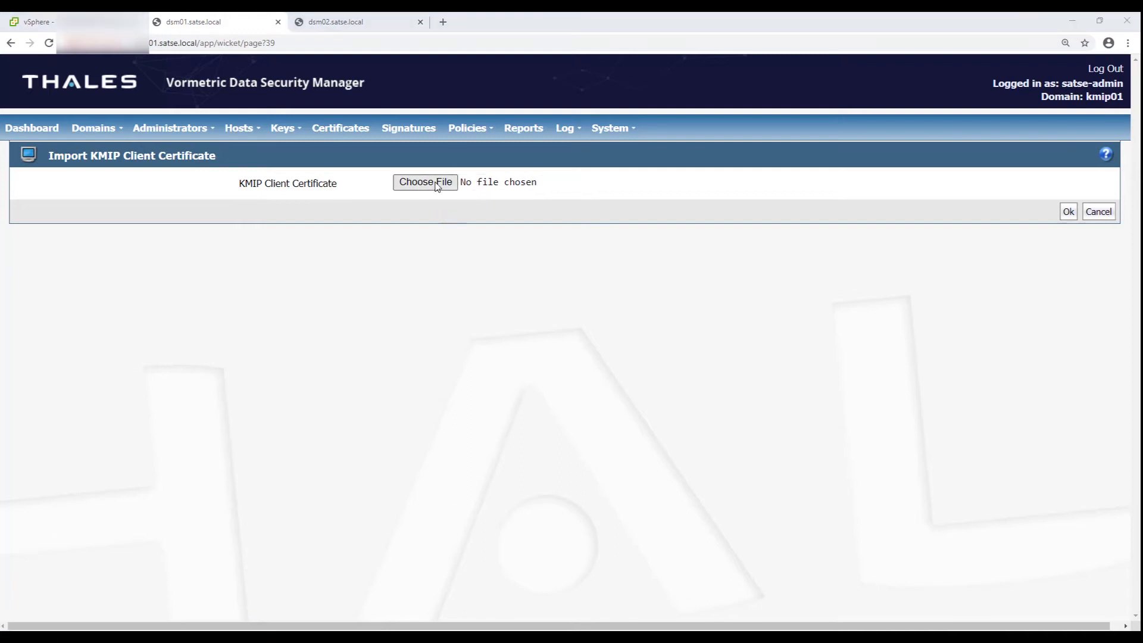
{"action": "left_click", "coordinate": [424, 182]}
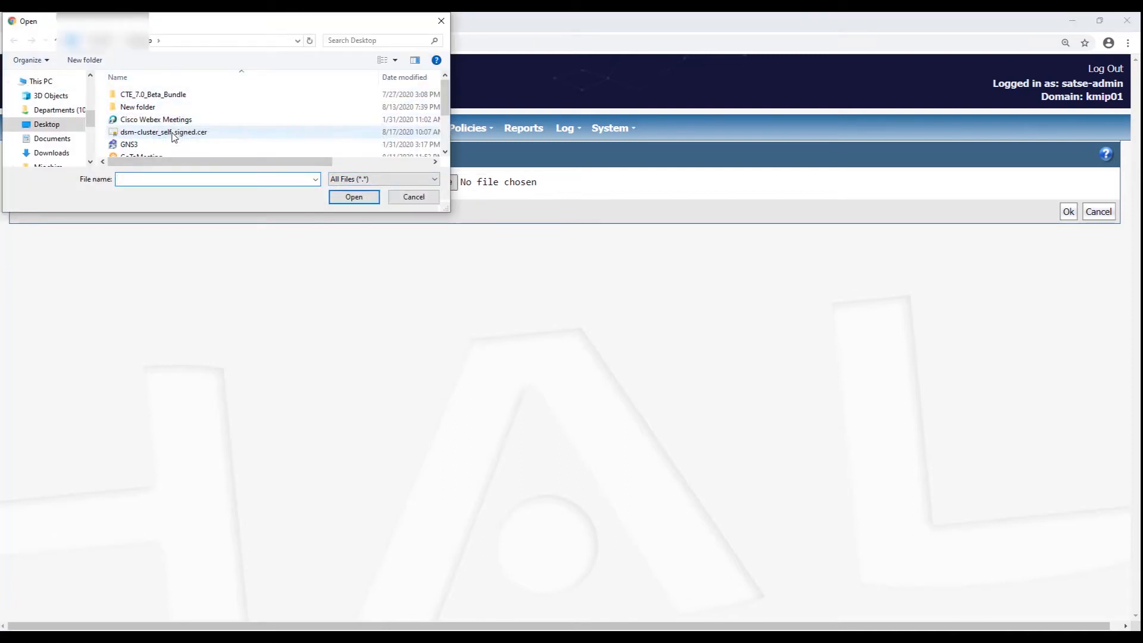
{"action": "left_click", "coordinate": [354, 196]}
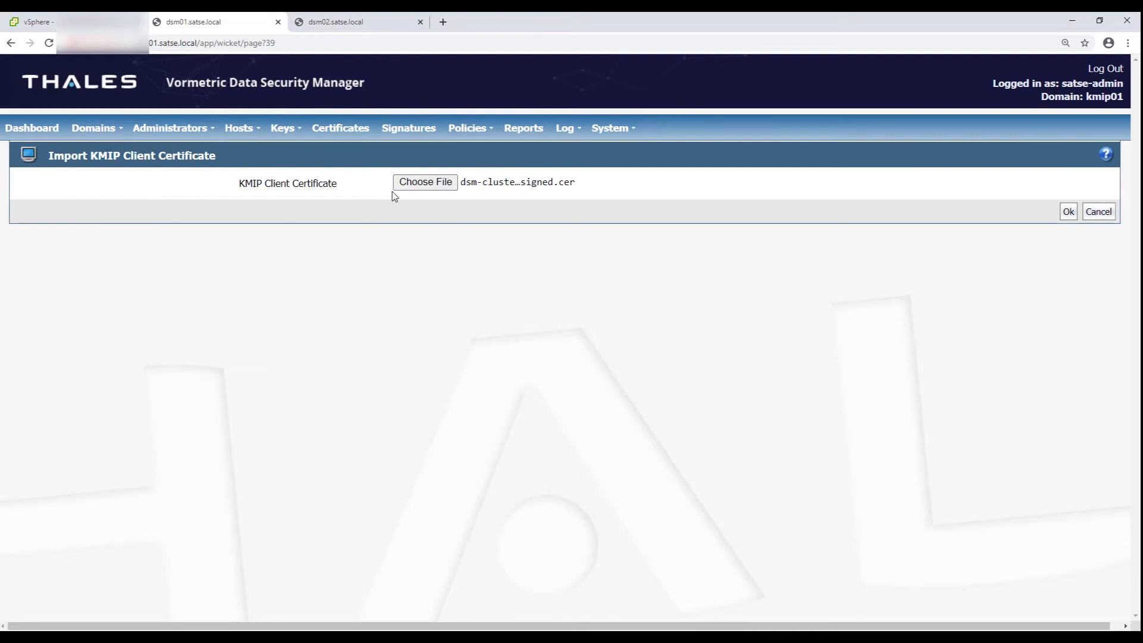
{"action": "mouse_move", "coordinate": [1047, 215]}
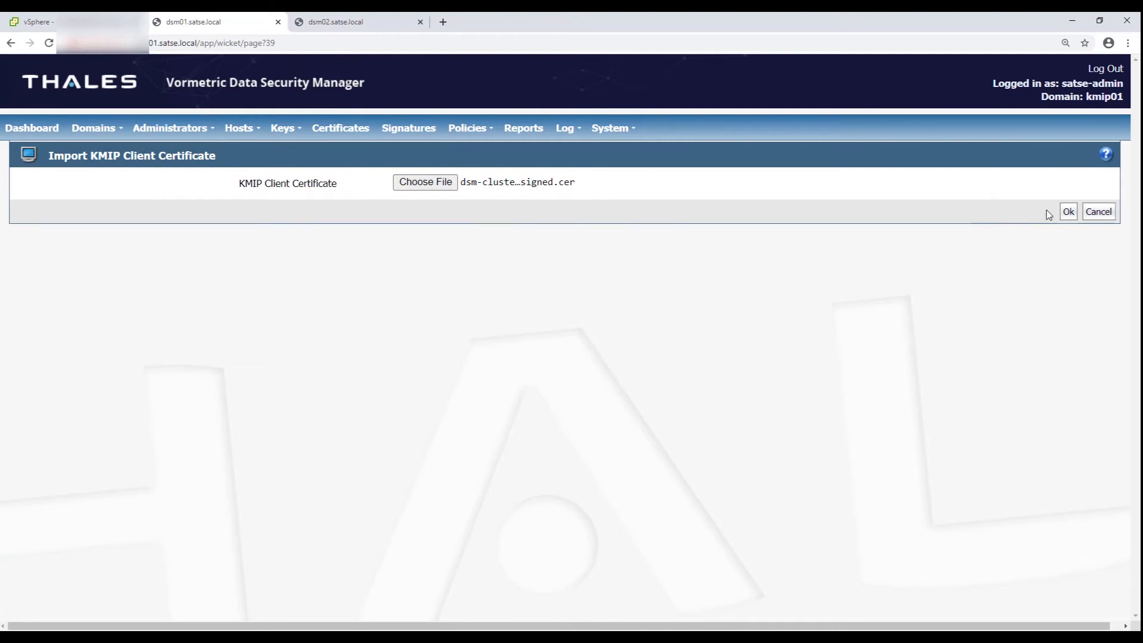
{"action": "left_click", "coordinate": [1066, 212]}
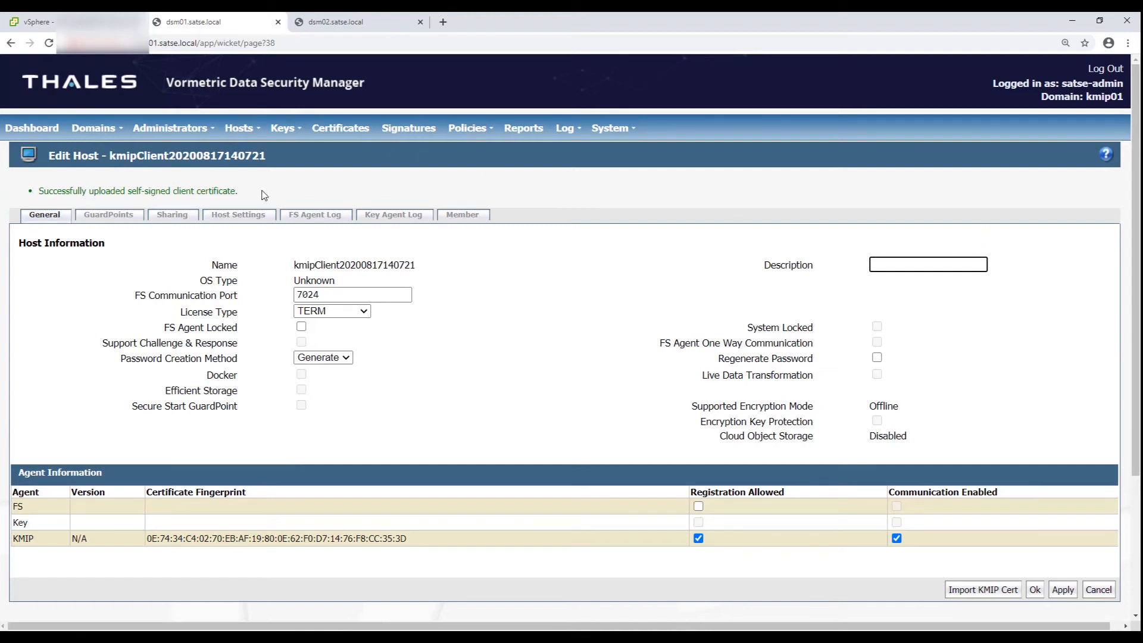
{"action": "left_click", "coordinate": [219, 537]}
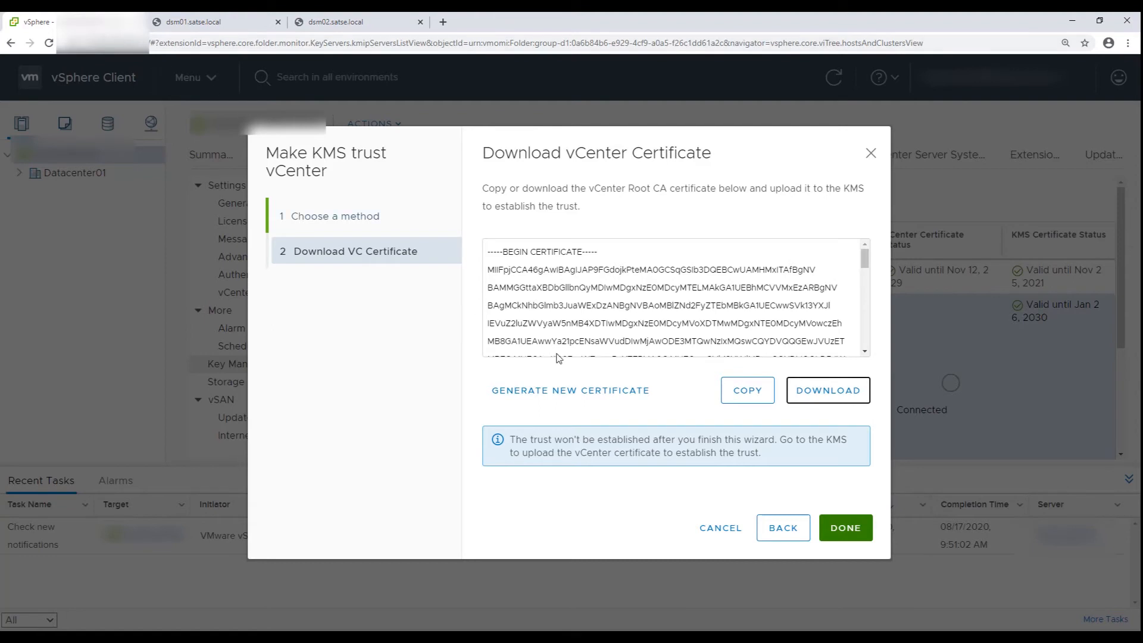
- Finish the trust wizard and refresh the KMS list until dsm01 and dsm02 show Connected
{"action": "left_click", "coordinate": [844, 528]}
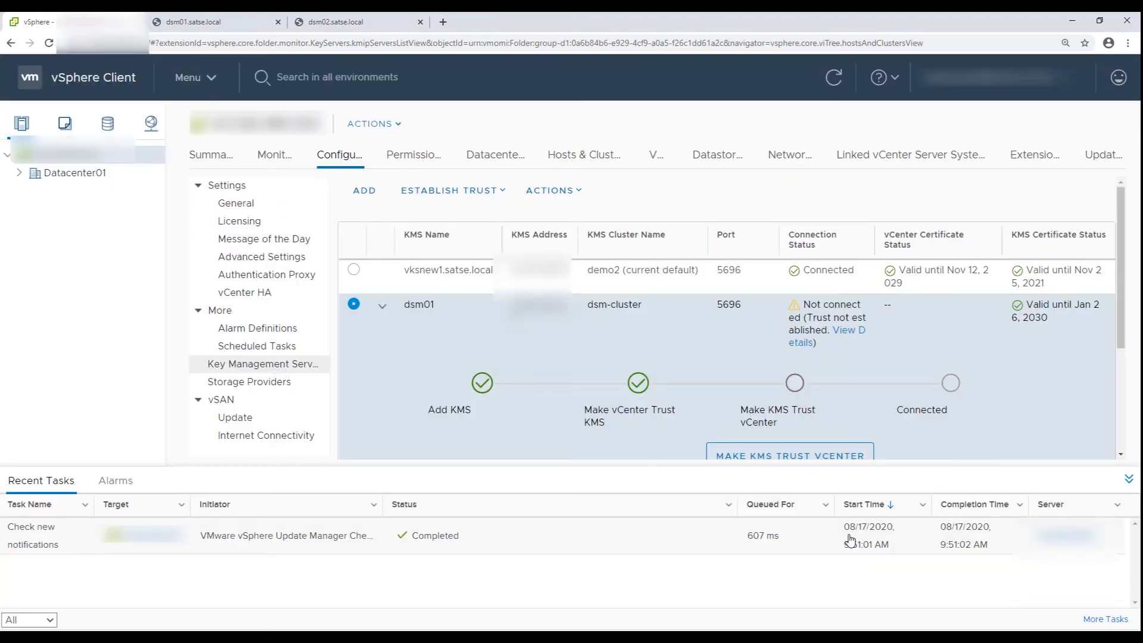
{"action": "scroll", "scroll_direction": "down", "scroll_amount": 3}
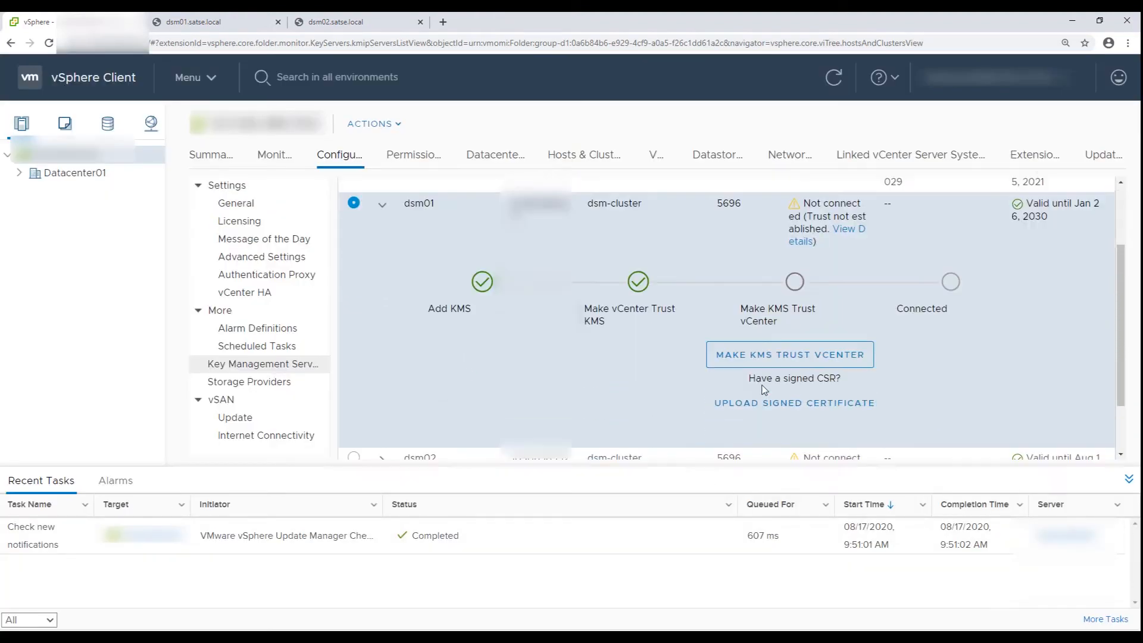
{"action": "left_click", "coordinate": [833, 77]}
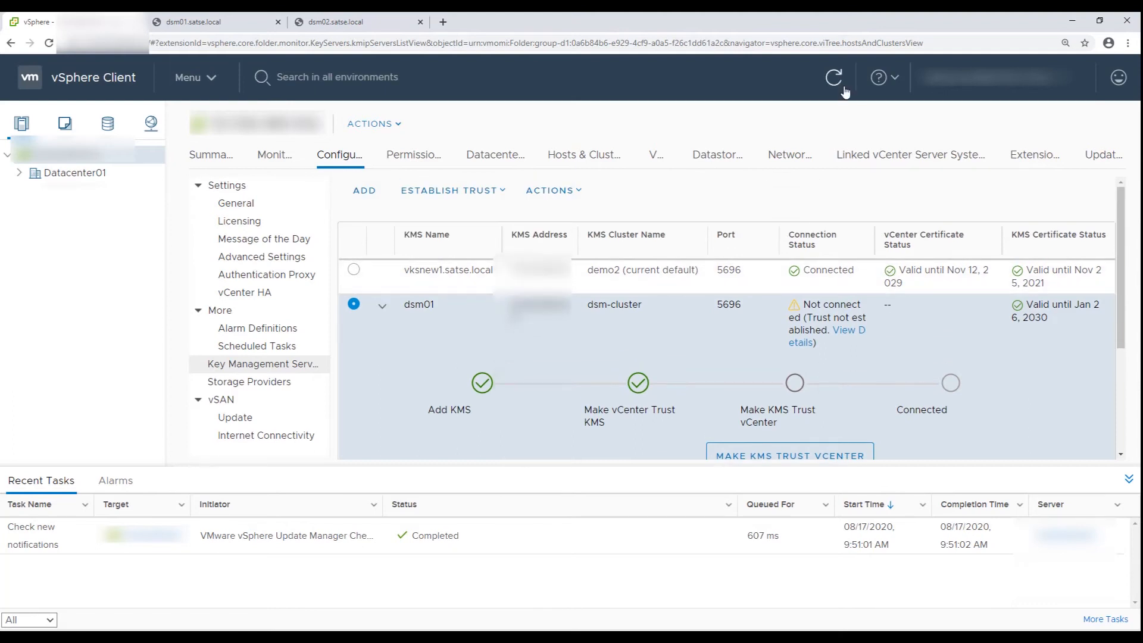
{"action": "left_click", "coordinate": [833, 77]}
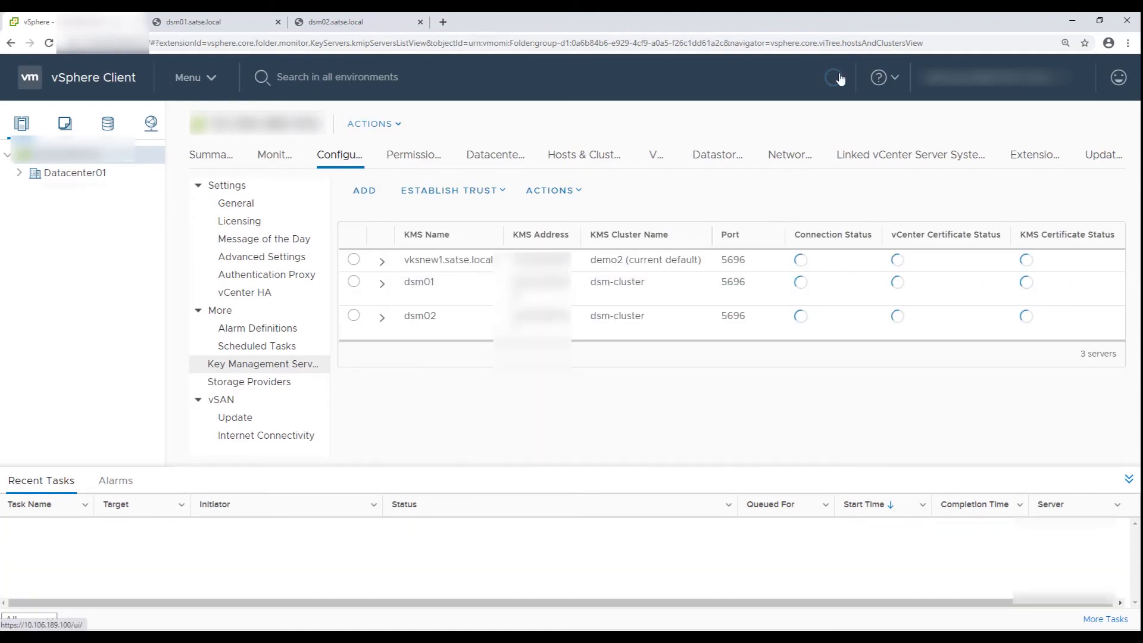
{"action": "left_click", "coordinate": [833, 78]}
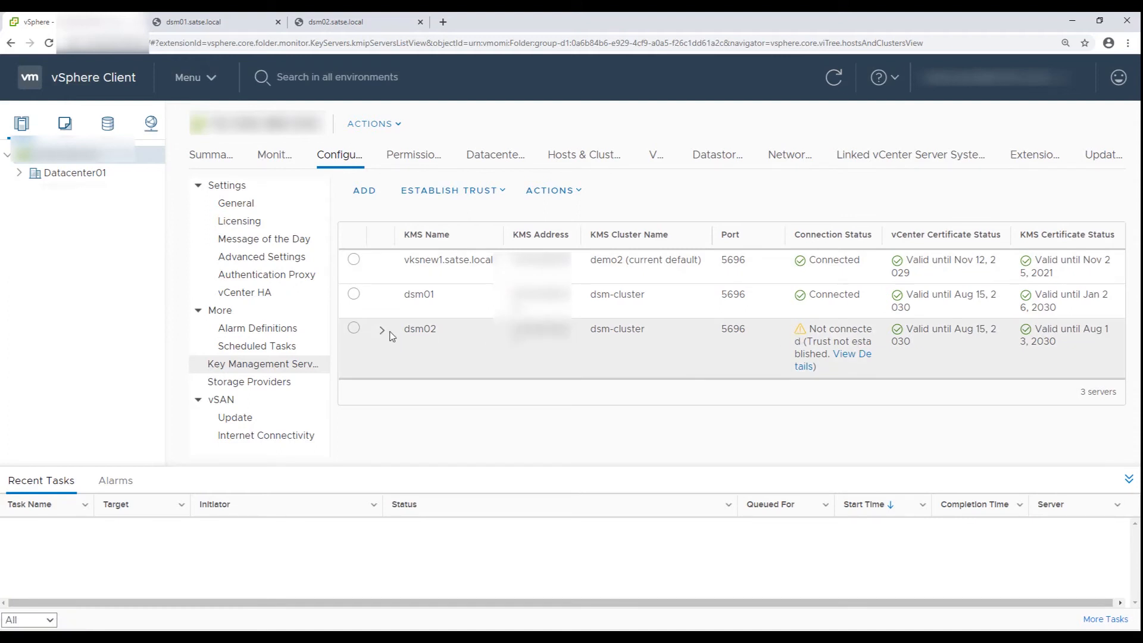
{"action": "mouse_move", "coordinate": [941, 356]}
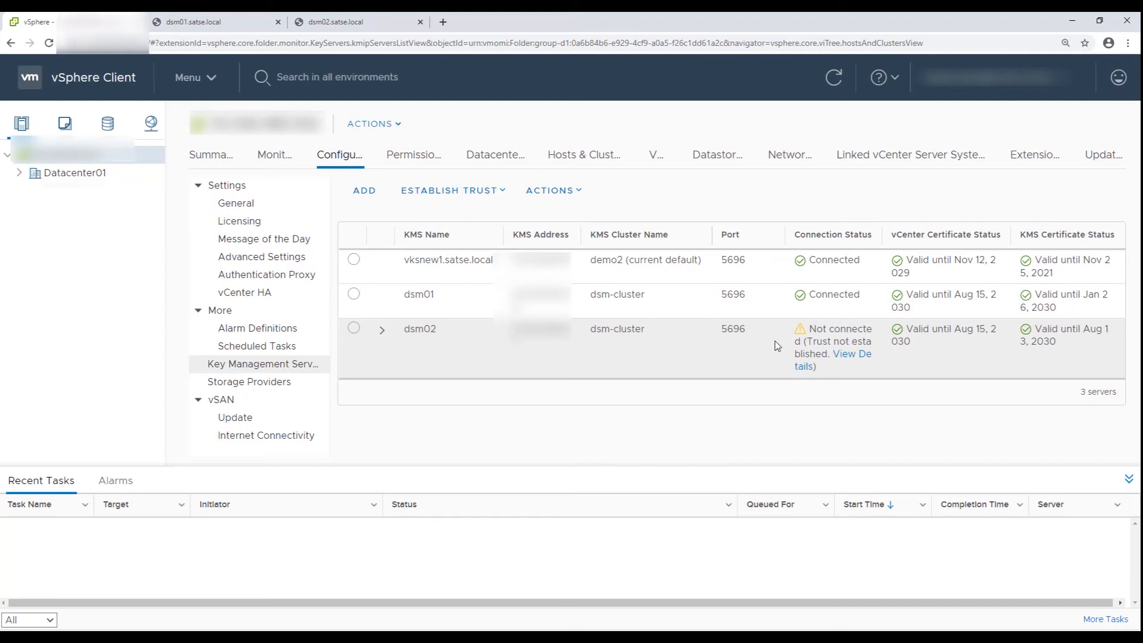
{"action": "left_click", "coordinate": [834, 78]}
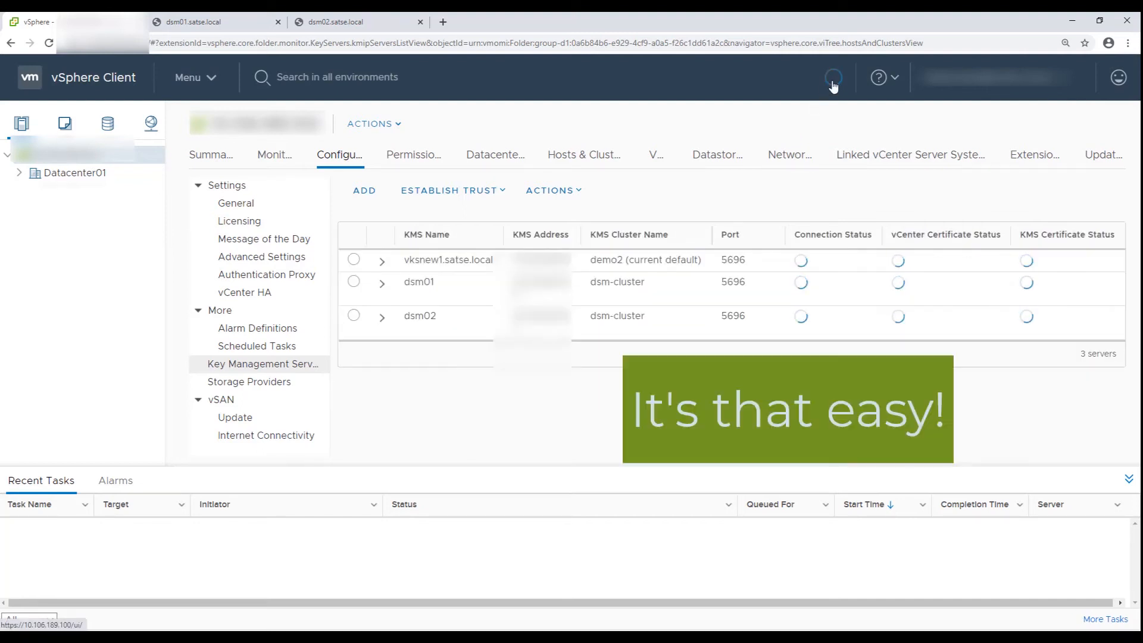
{"action": "left_click", "coordinate": [834, 78]}
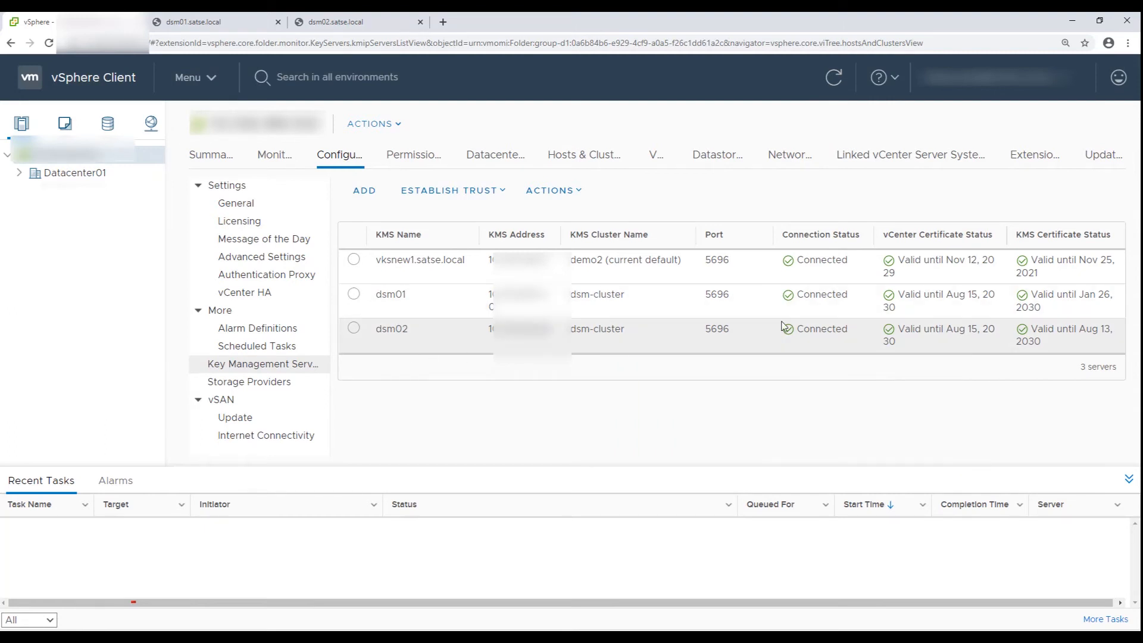
{"action": "mouse_move", "coordinate": [846, 343]}
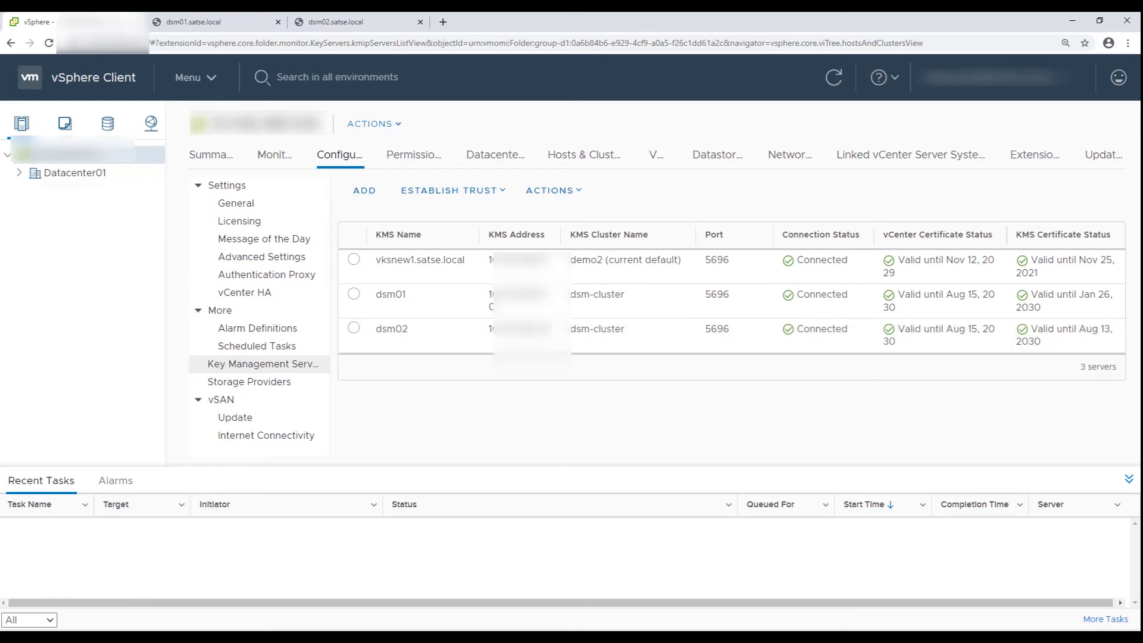
- Select the Win10 VM under Datacenter01 and bring up its Edit VM Storage Policies dialog
{"action": "left_click", "coordinate": [17, 173]}
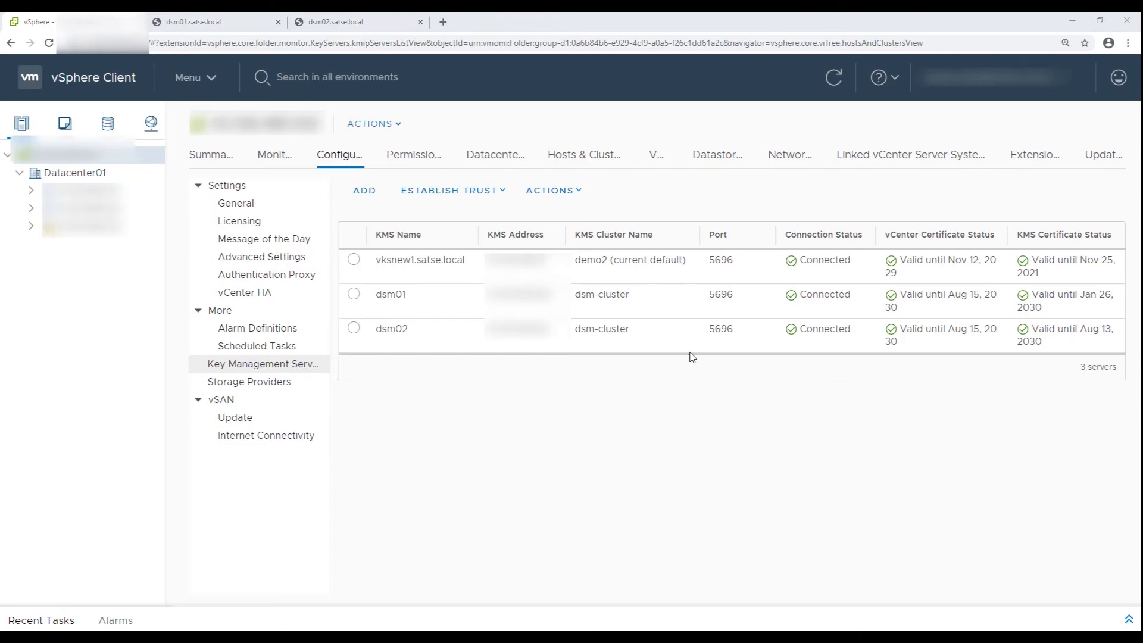
{"action": "mouse_move", "coordinate": [596, 329]}
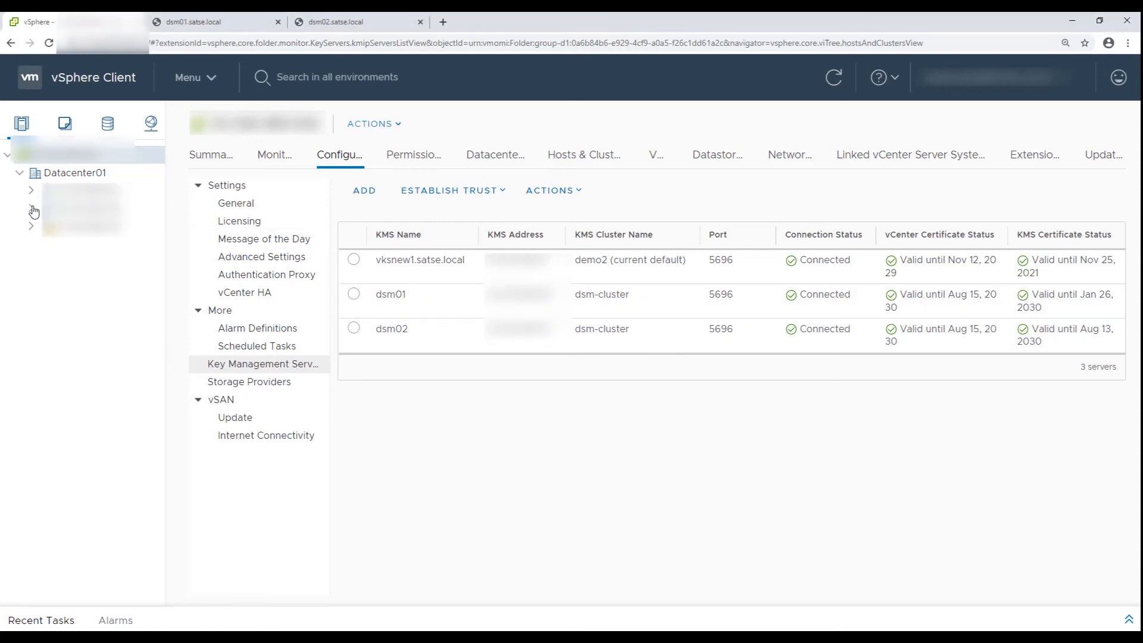
{"action": "left_click", "coordinate": [92, 521]}
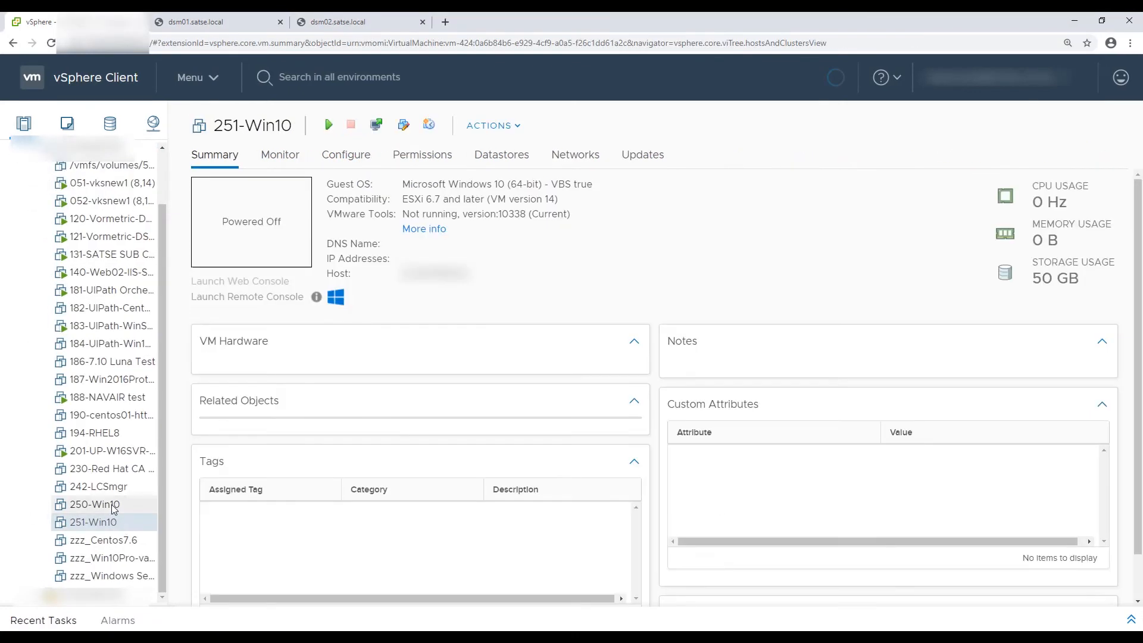
{"action": "left_click", "coordinate": [491, 125]}
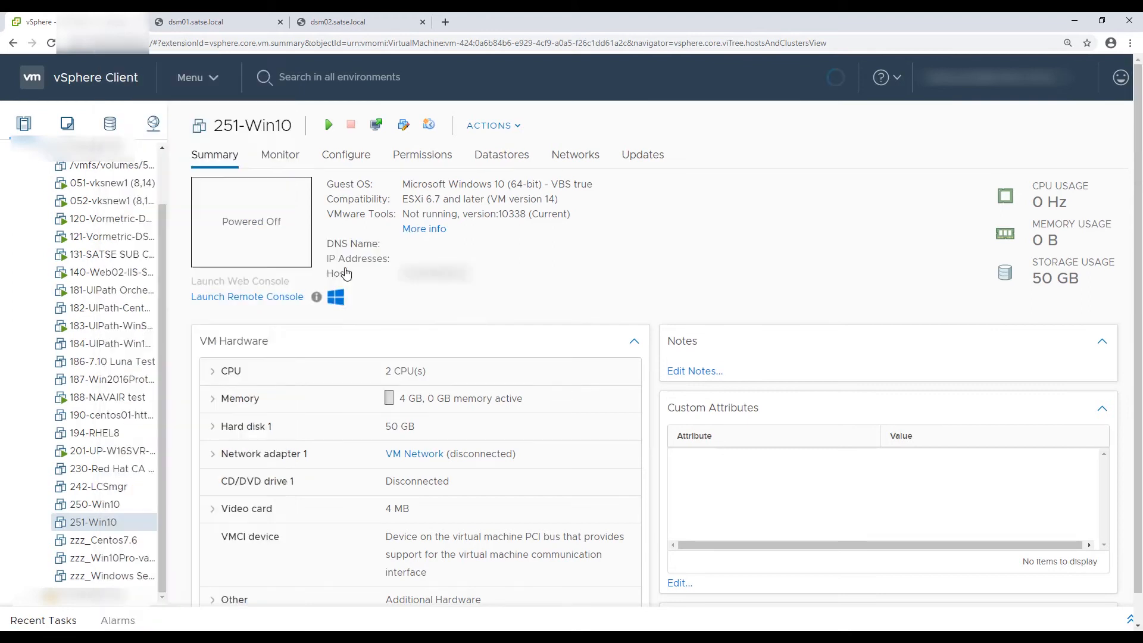
{"action": "left_click", "coordinate": [324, 144]}
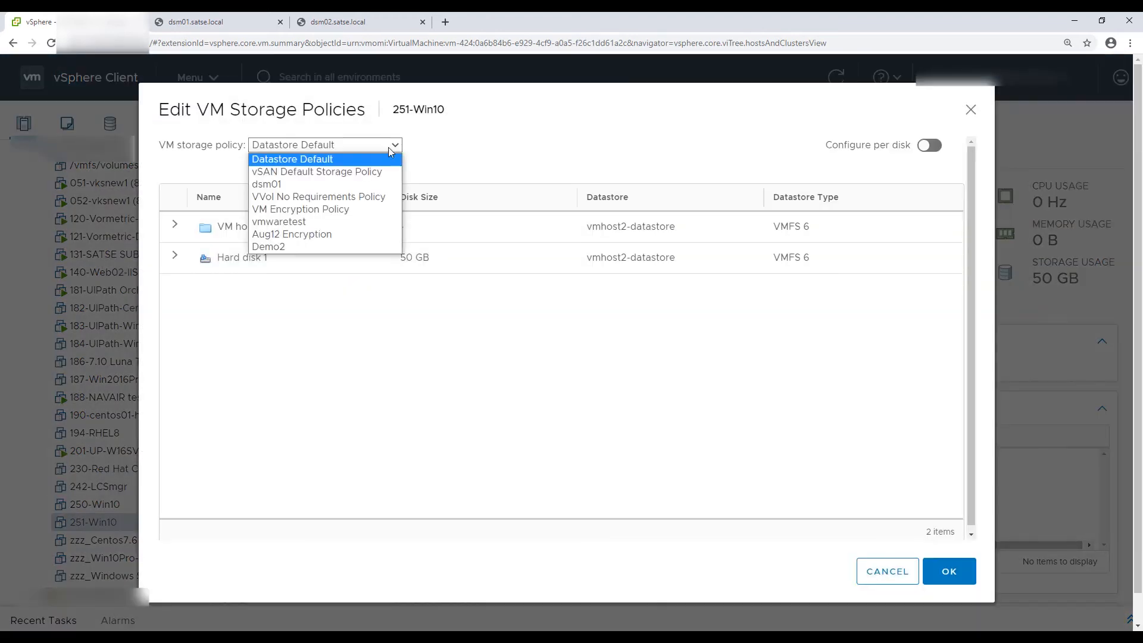
{"action": "mouse_move", "coordinate": [300, 210]}
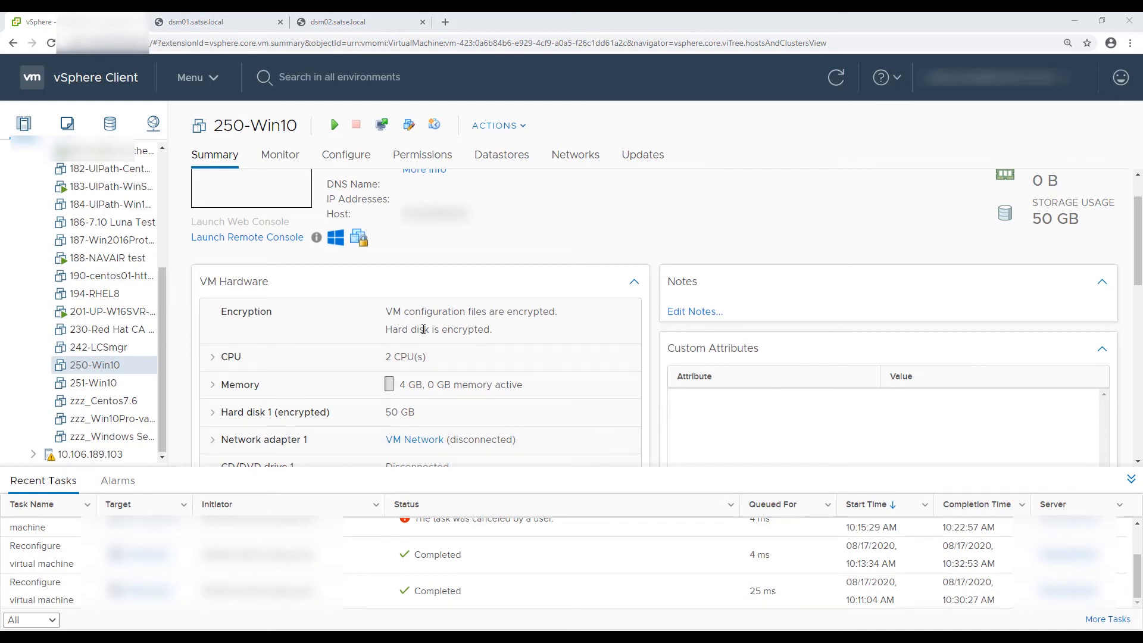
{"action": "mouse_move", "coordinate": [495, 326]}
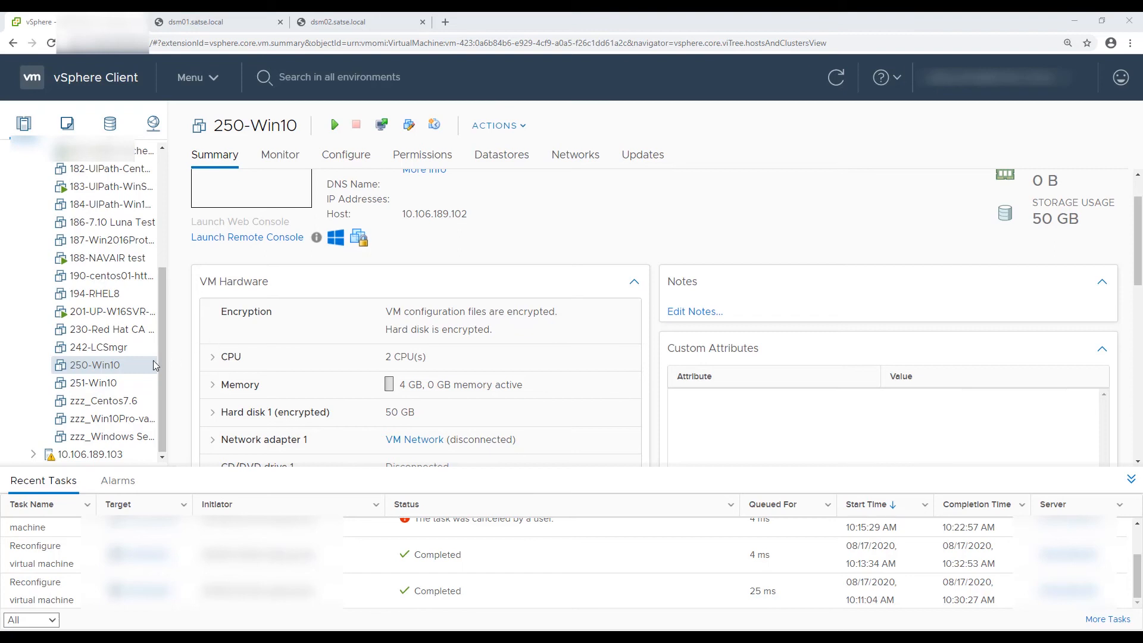
{"action": "scroll", "scroll_direction": "down", "scroll_amount": 3}
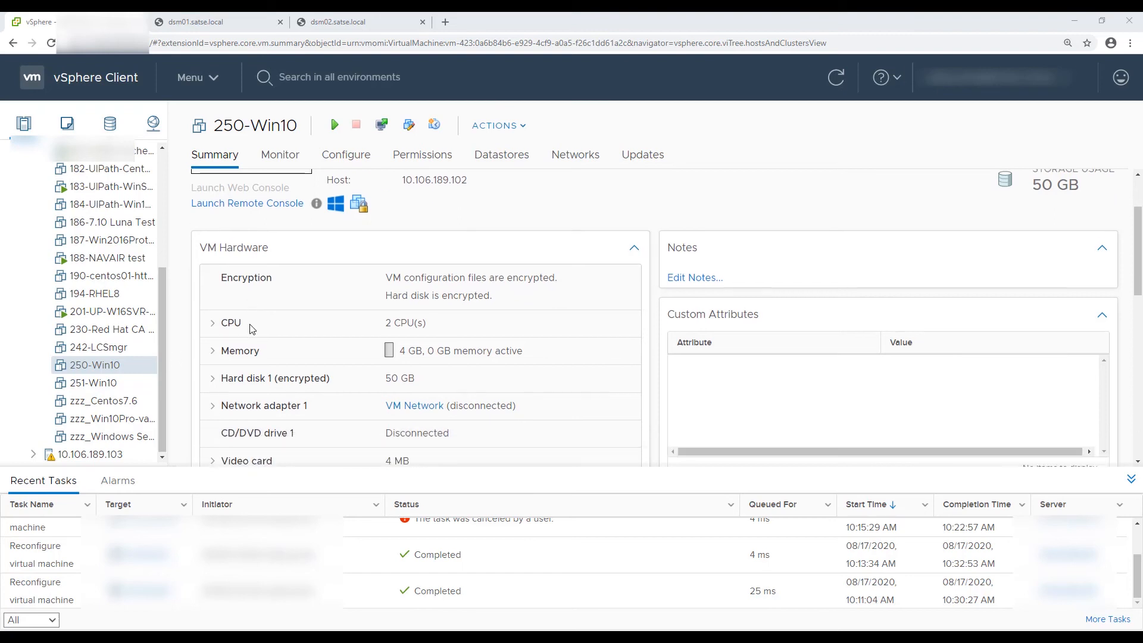
{"action": "scroll", "scroll_direction": "down", "scroll_amount": 3}
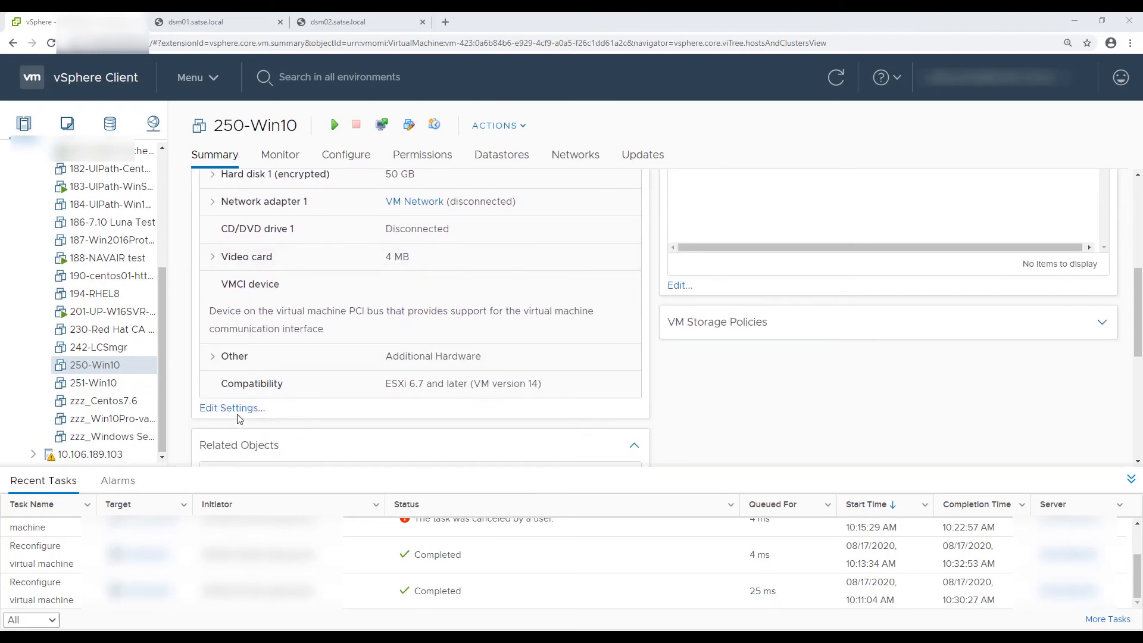
- Add a virtual Trusted Platform Module to 250-Win10 through Edit Settings > Add New Device
{"action": "left_click", "coordinate": [232, 407]}
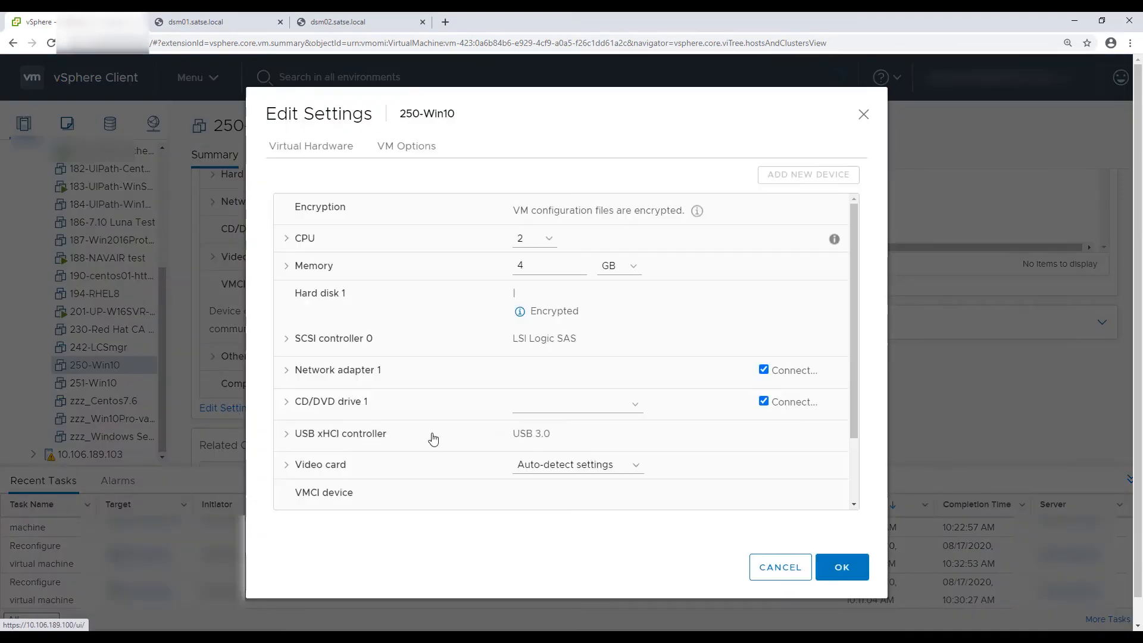
{"action": "left_click", "coordinate": [807, 174]}
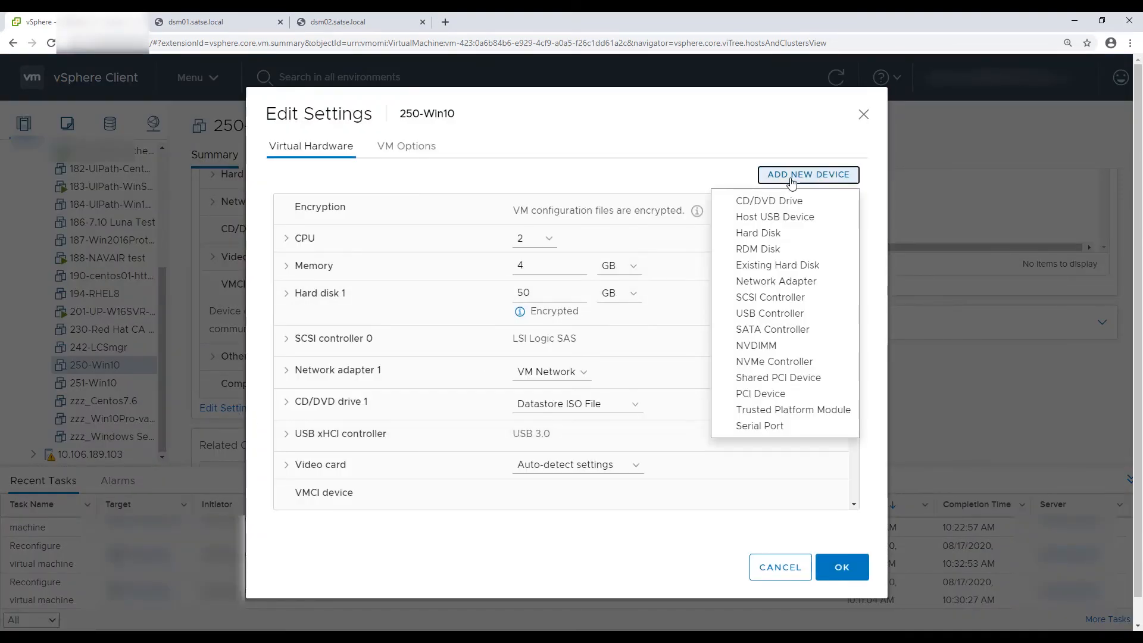
{"action": "mouse_move", "coordinate": [793, 408]}
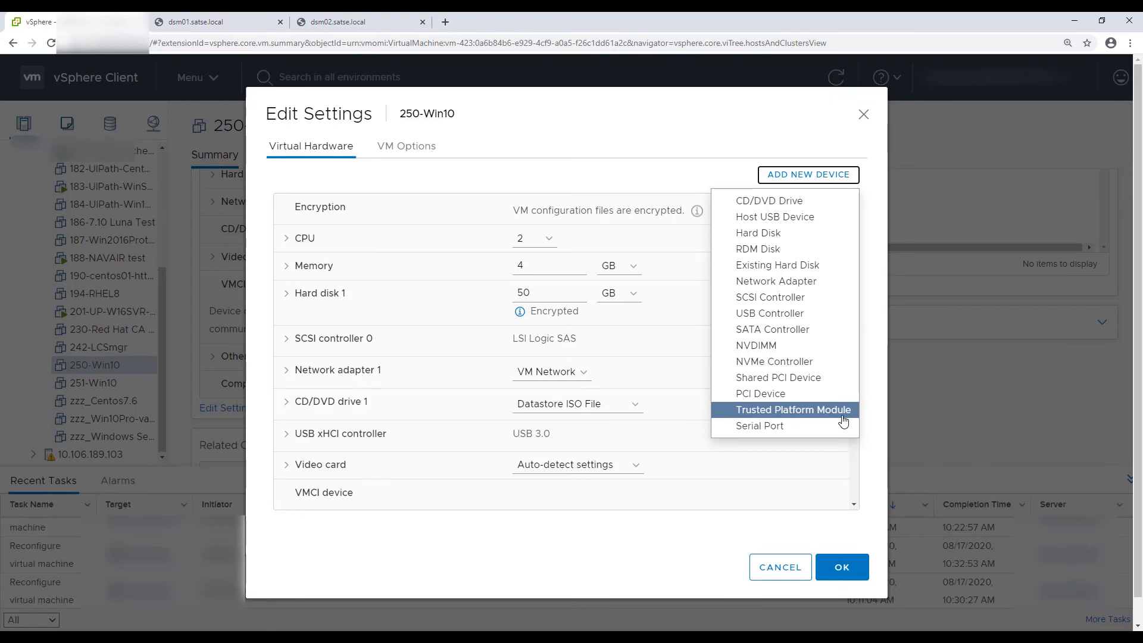
{"action": "left_click", "coordinate": [794, 408]}
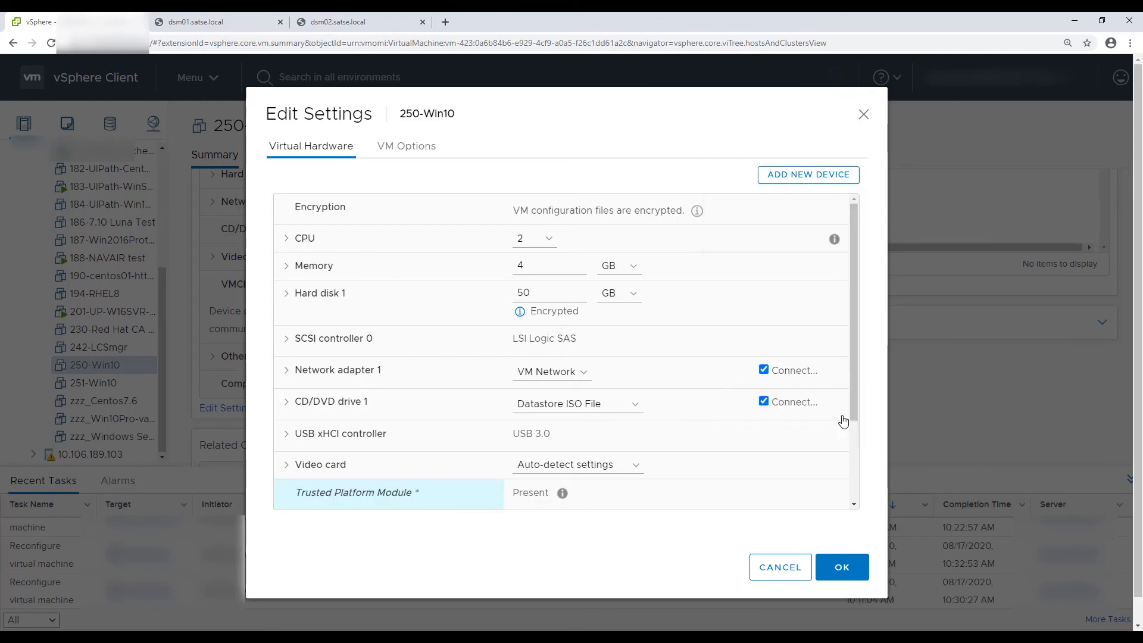
{"action": "scroll", "scroll_direction": "down", "scroll_amount": 3}
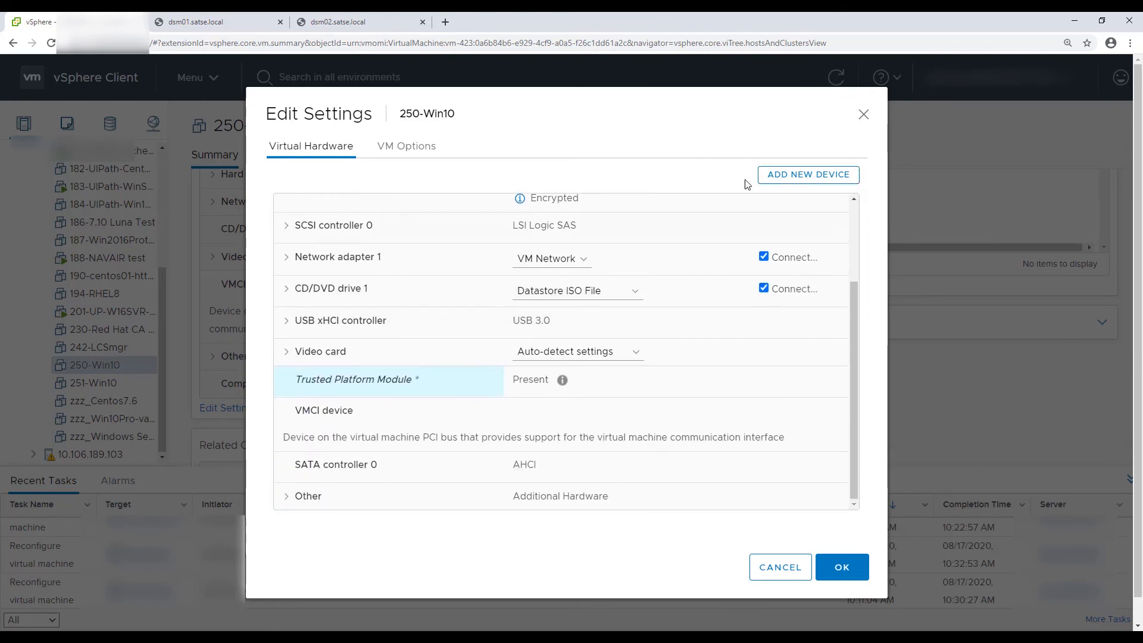
{"action": "mouse_move", "coordinate": [406, 145]}
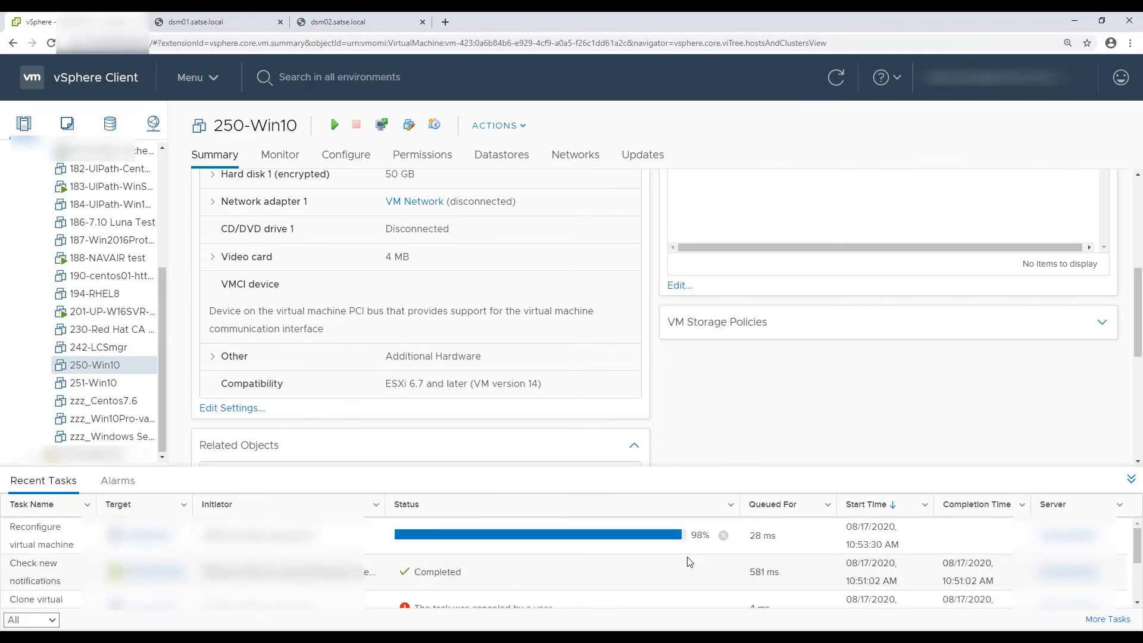
{"action": "scroll", "scroll_direction": "down", "scroll_amount": 3}
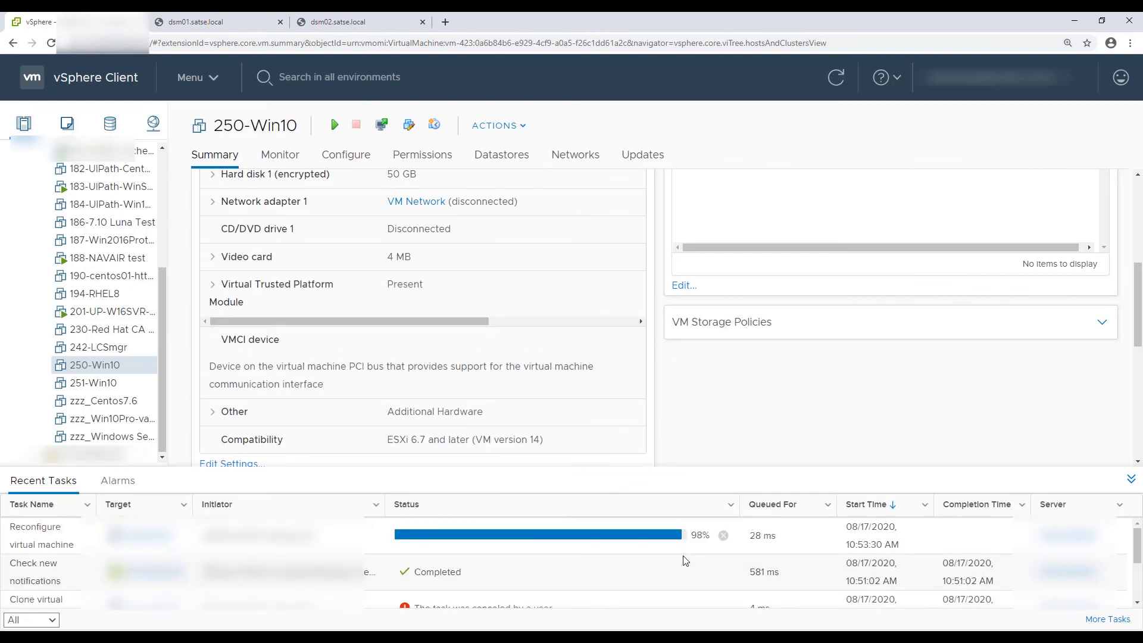